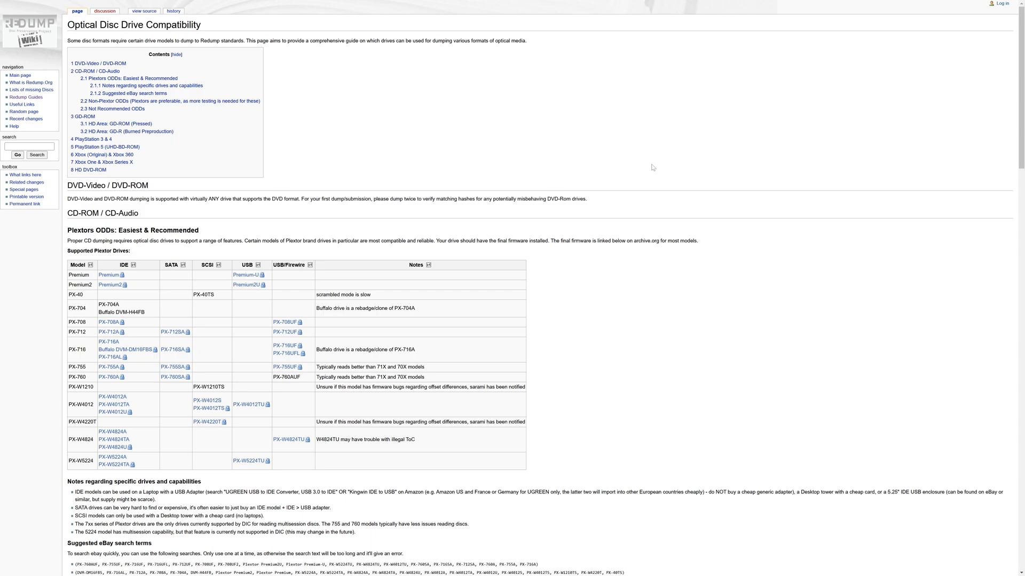
{"action": "mouse_move", "coordinate": [564, 135]}
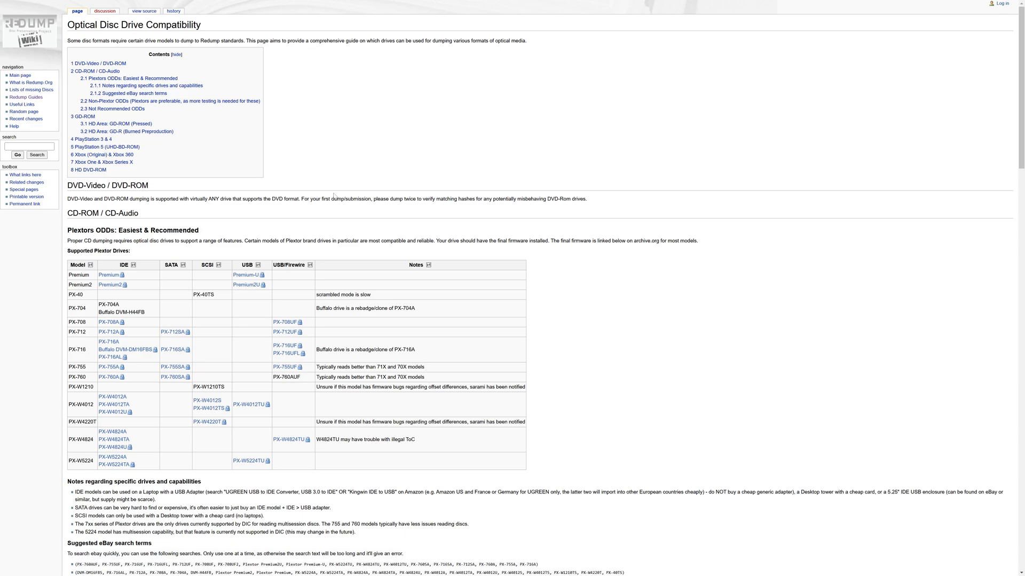
{"action": "mouse_move", "coordinate": [333, 197]}
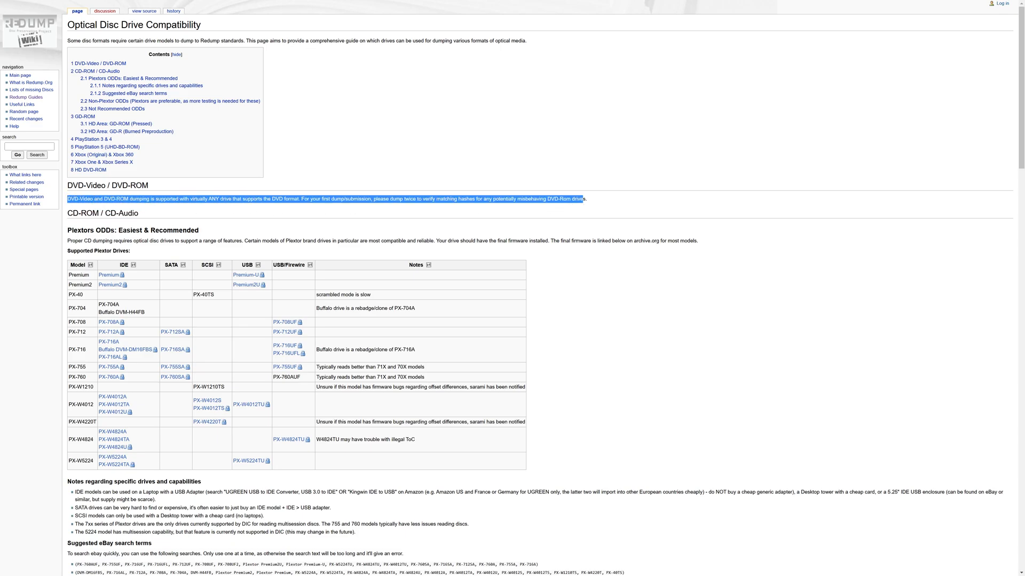
Step: Scroll to the Non-Plextor ODDs table and highlight the WH16NS40 drive model name
{"action": "left_click", "coordinate": [654, 211]}
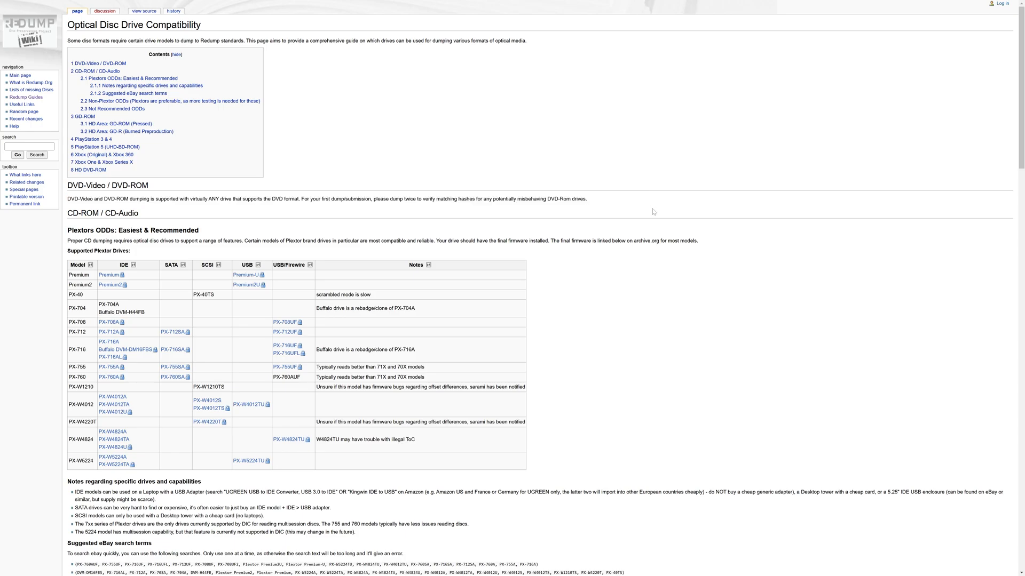
{"action": "mouse_move", "coordinate": [627, 217]}
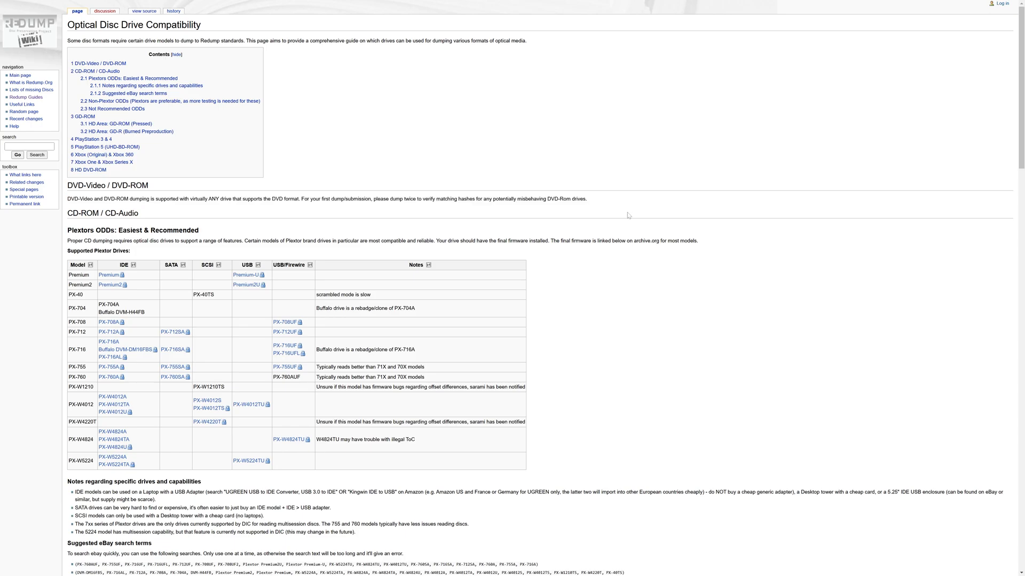
{"action": "mouse_move", "coordinate": [64, 267]}
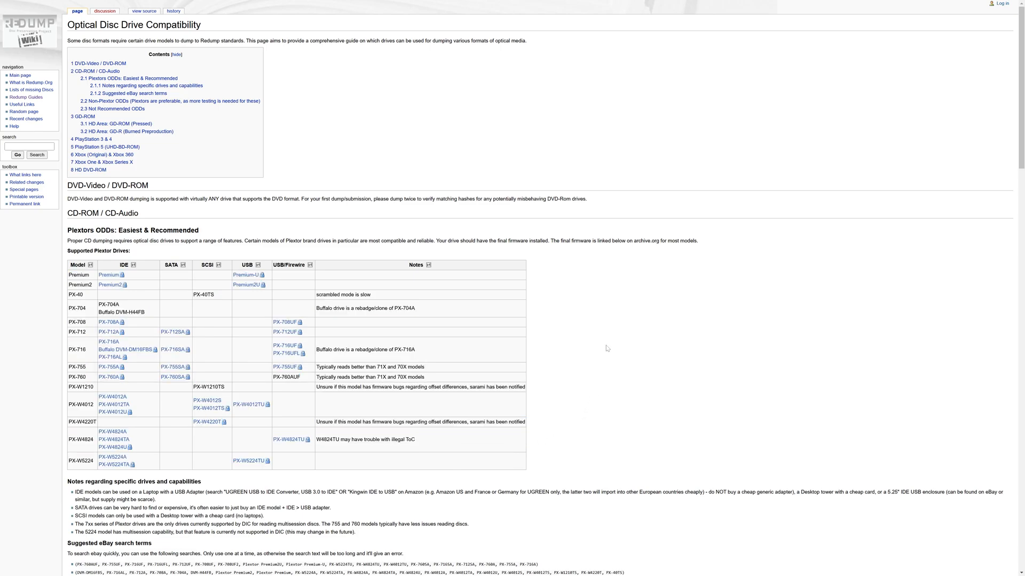
{"action": "mouse_move", "coordinate": [181, 433]}
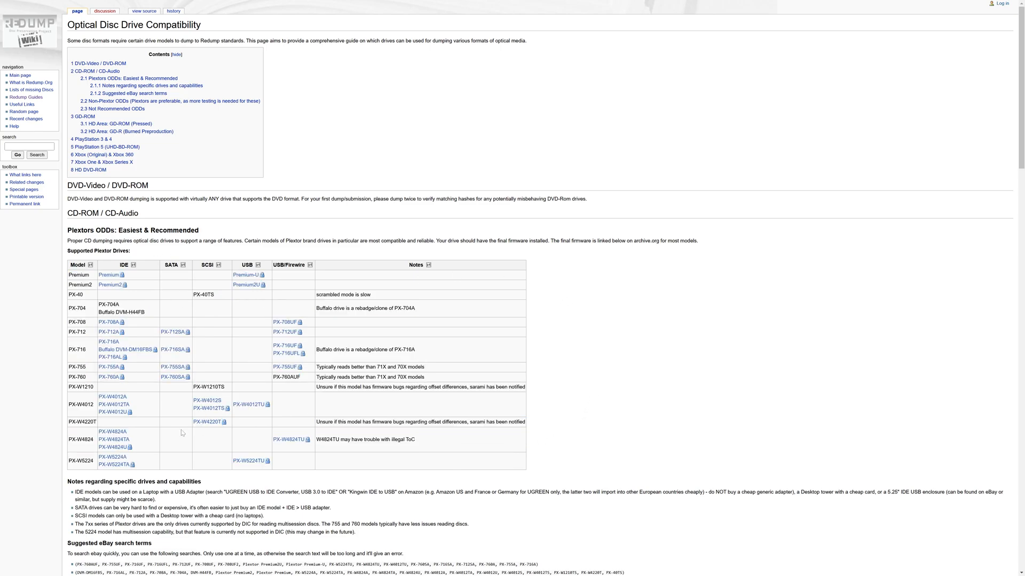
{"action": "mouse_move", "coordinate": [554, 304]}
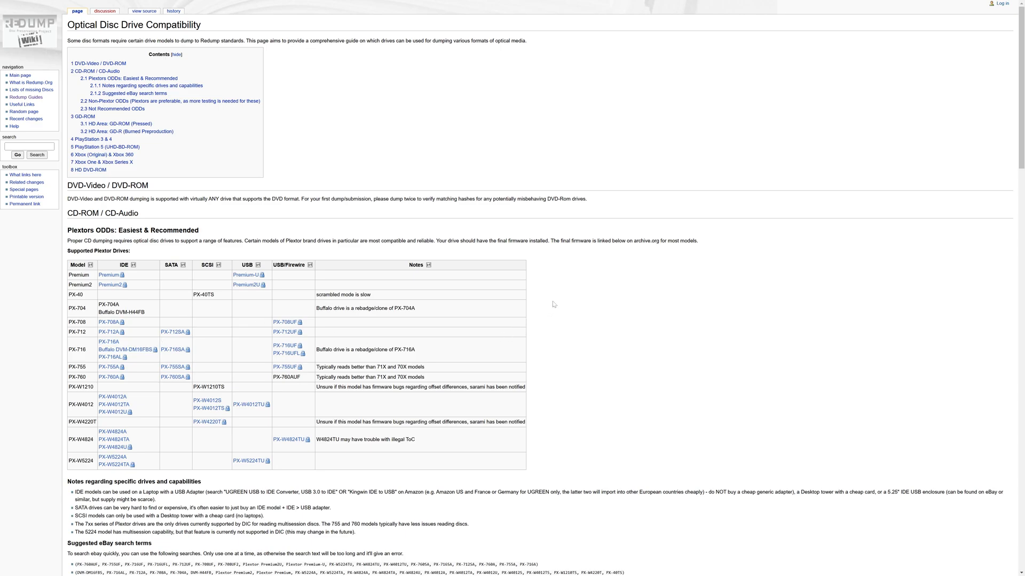
{"action": "scroll", "scroll_direction": "down", "scroll_amount": 3}
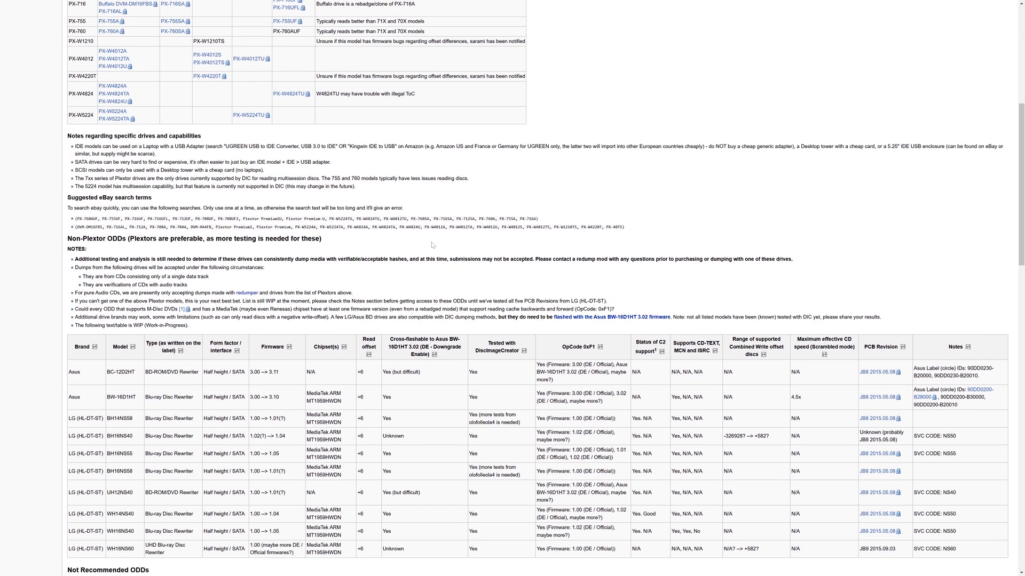
{"action": "scroll", "scroll_direction": "down", "scroll_amount": 3}
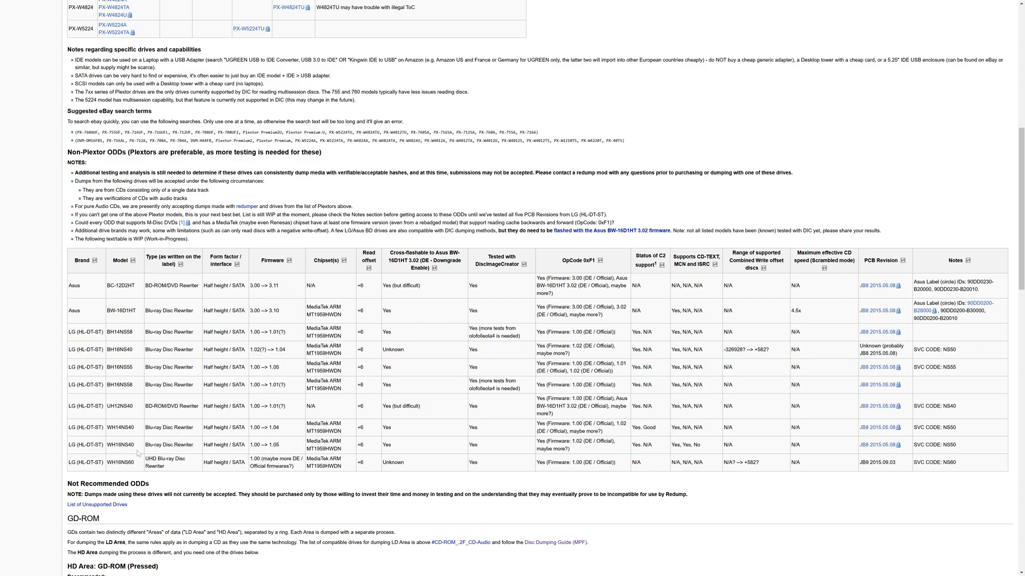
{"action": "double_click", "coordinate": [120, 444]}
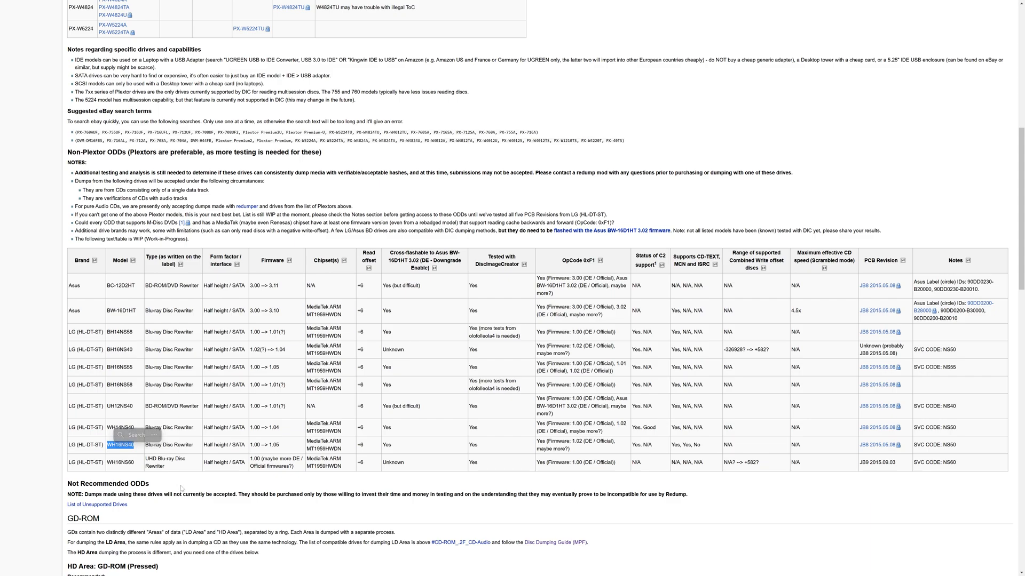
{"action": "mouse_move", "coordinate": [132, 391]}
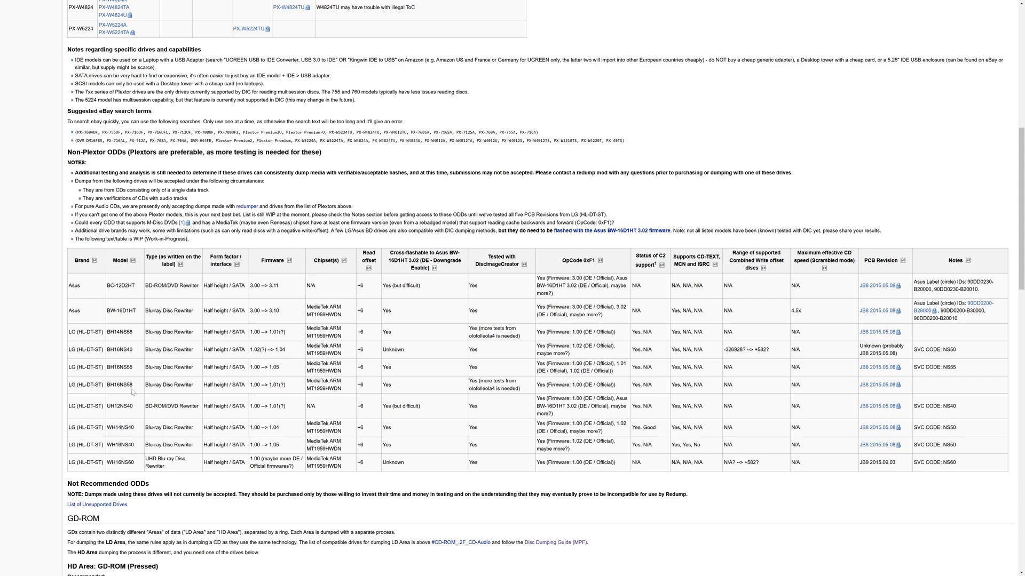
{"action": "mouse_move", "coordinate": [155, 435]}
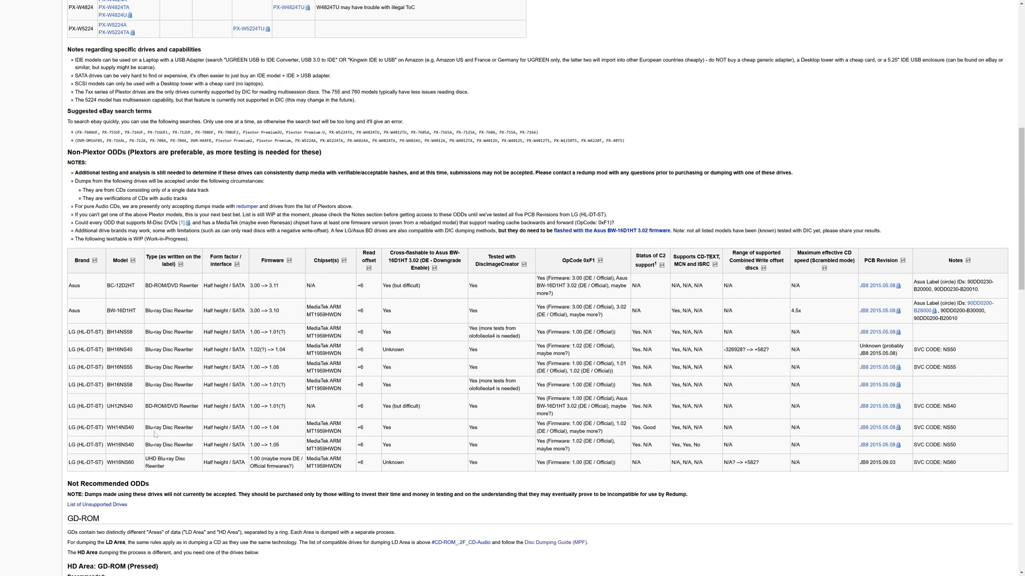
{"action": "mouse_move", "coordinate": [157, 444]}
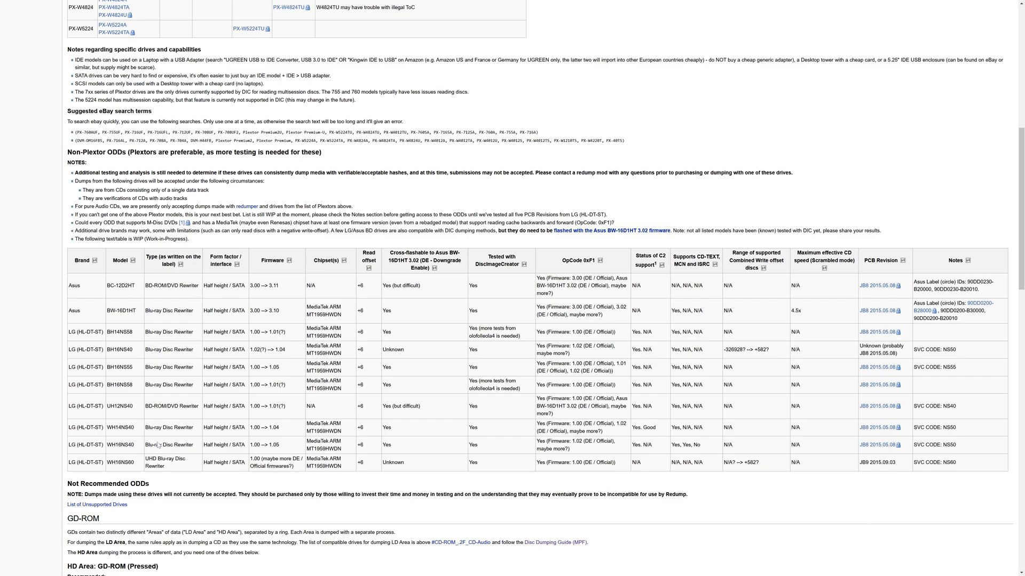
{"action": "mouse_move", "coordinate": [198, 441]}
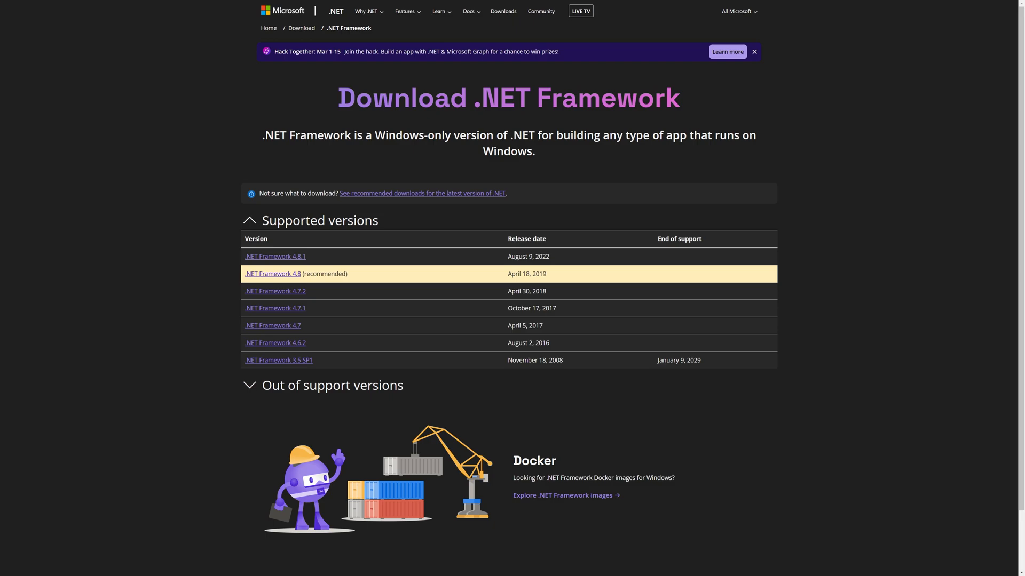
{"action": "mouse_move", "coordinate": [403, 274]}
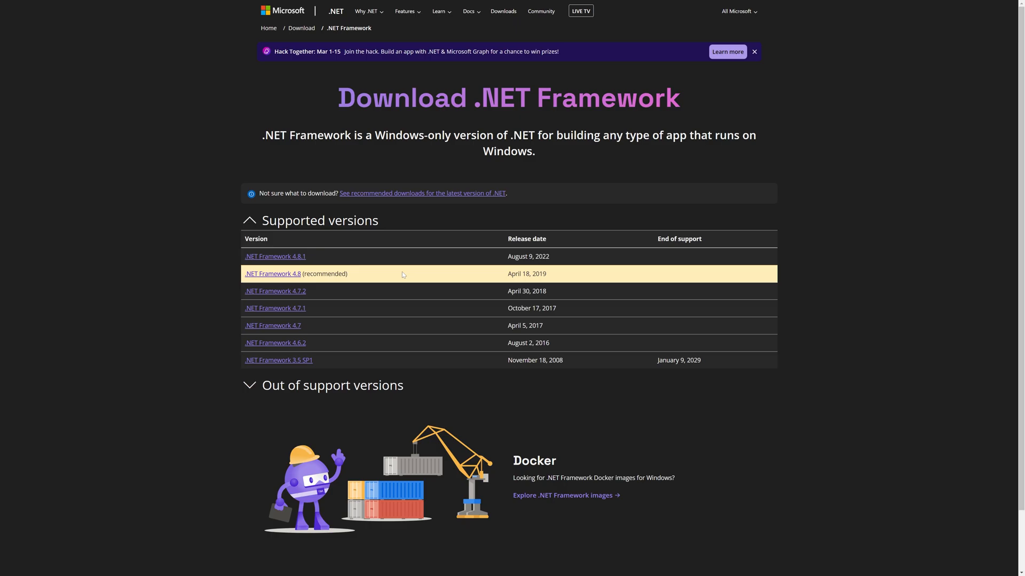
Step: Follow the recommended .NET Framework 4.8 download link
{"action": "left_click", "coordinate": [272, 274]}
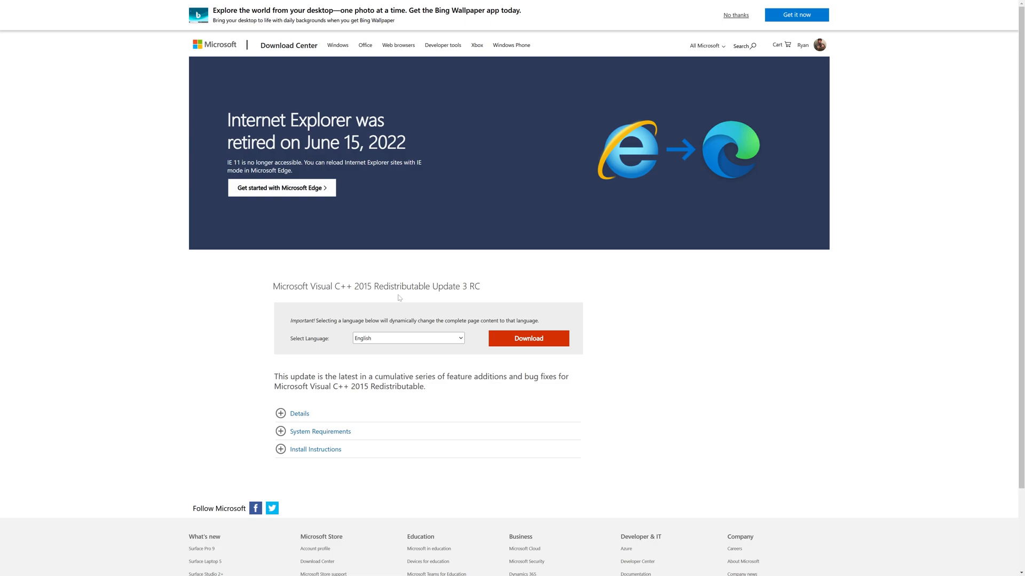
{"action": "mouse_move", "coordinate": [433, 301]}
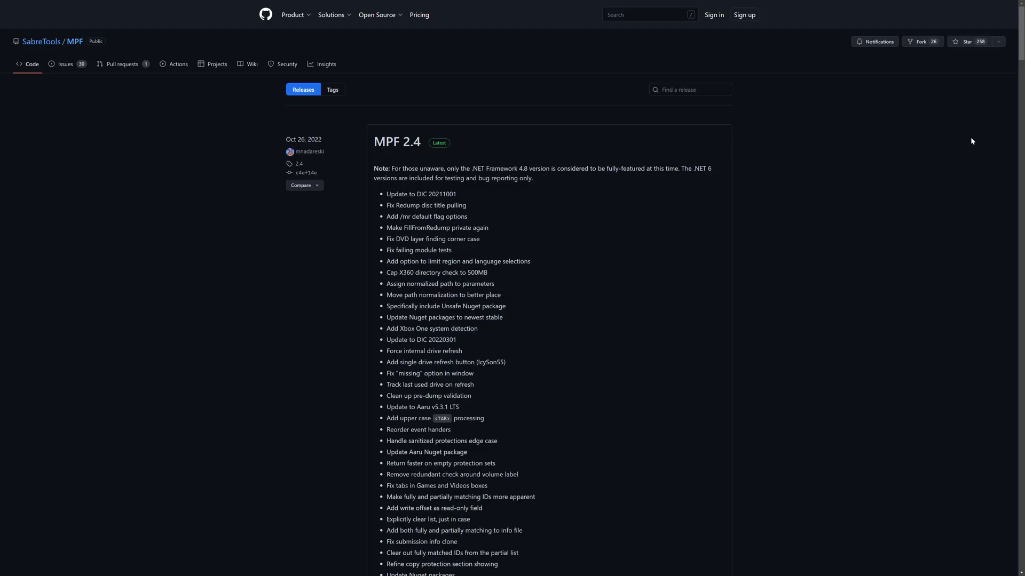
{"action": "mouse_move", "coordinate": [414, 156]}
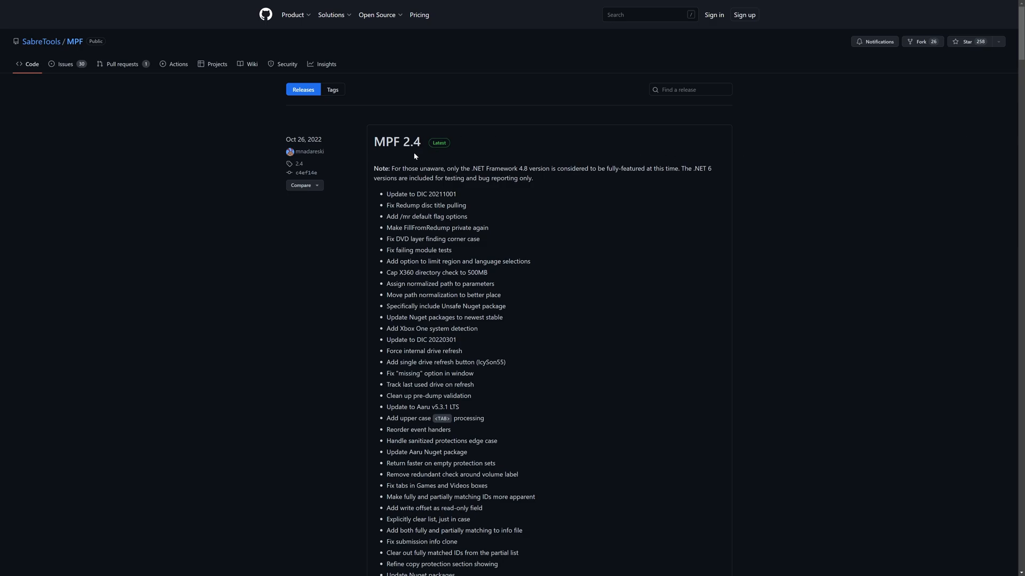
Step: Scroll past the MPF 2.4 changelog down to its Assets download list
{"action": "scroll", "scroll_direction": "down", "scroll_amount": 3}
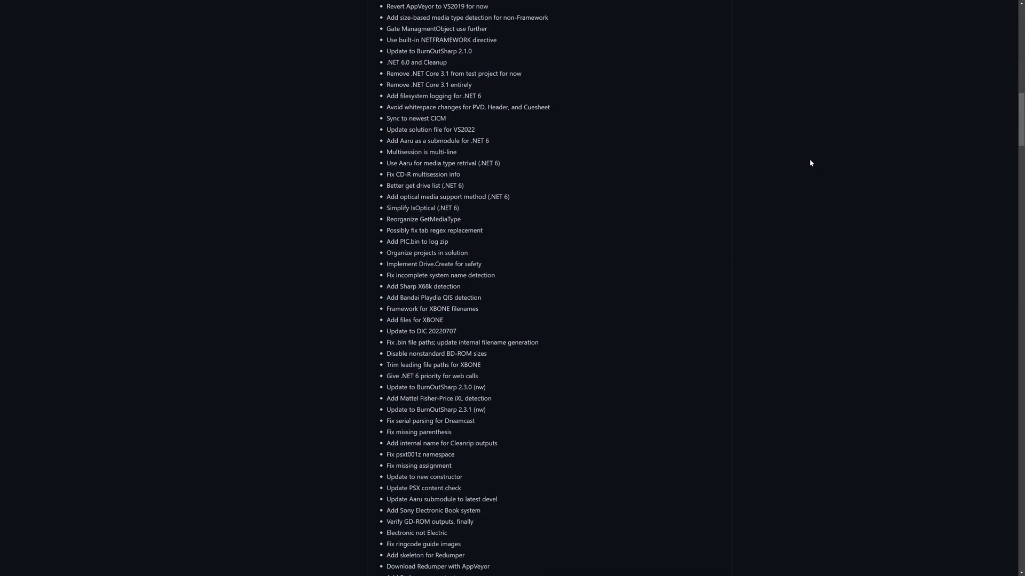
{"action": "scroll", "scroll_direction": "down", "scroll_amount": 3}
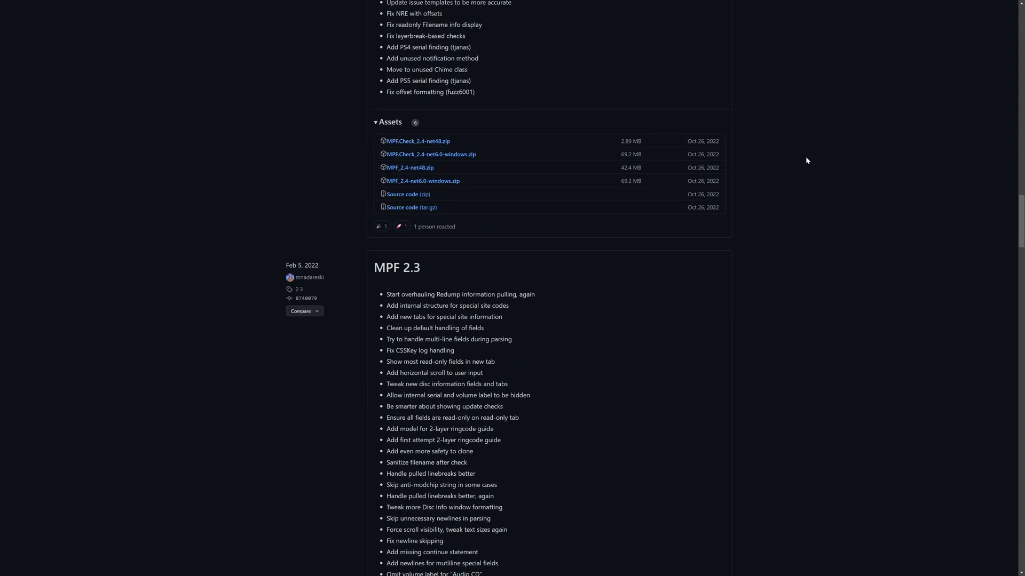
{"action": "mouse_move", "coordinate": [430, 154]}
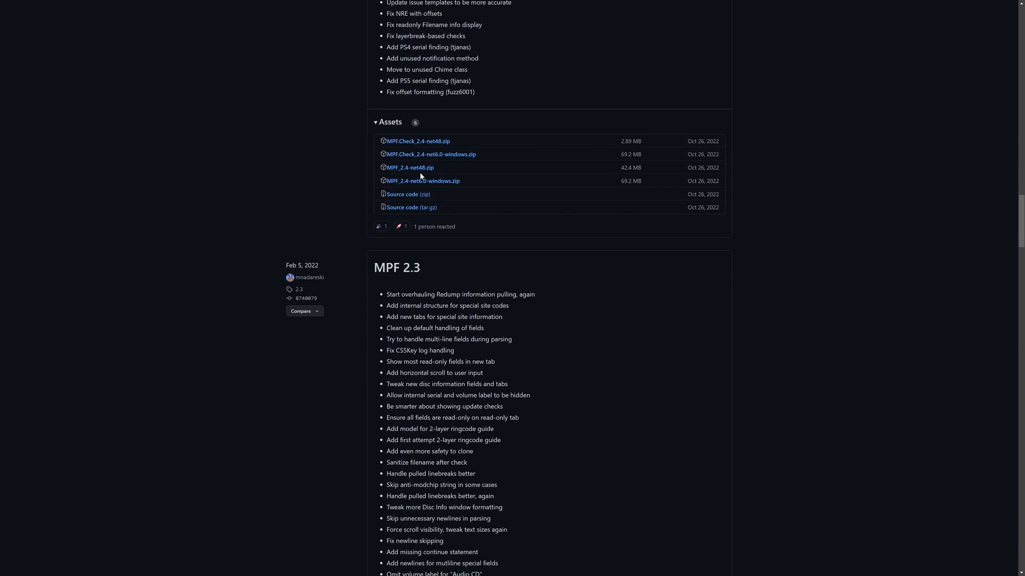
{"action": "mouse_move", "coordinate": [409, 167]}
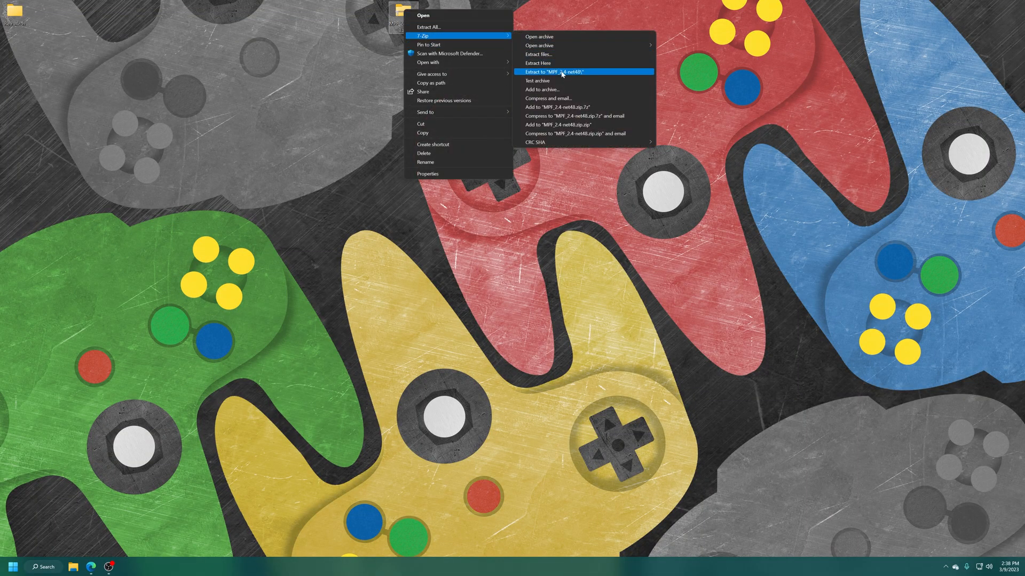
Step: Extract the zip to MPF_2.4-net48\, enter that folder and select MPF.exe
{"action": "left_click", "coordinate": [555, 72]}
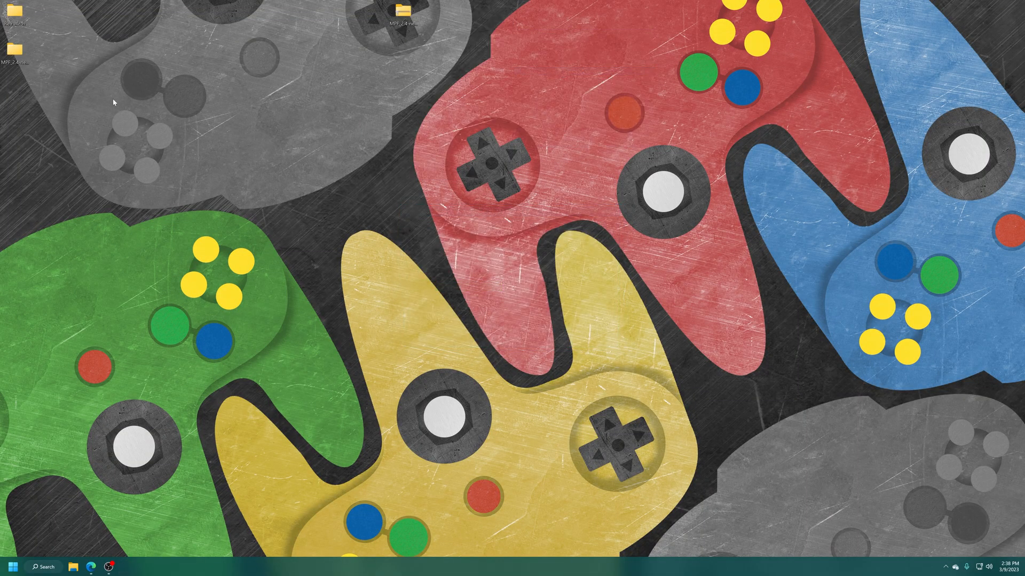
{"action": "double_click", "coordinate": [403, 13]}
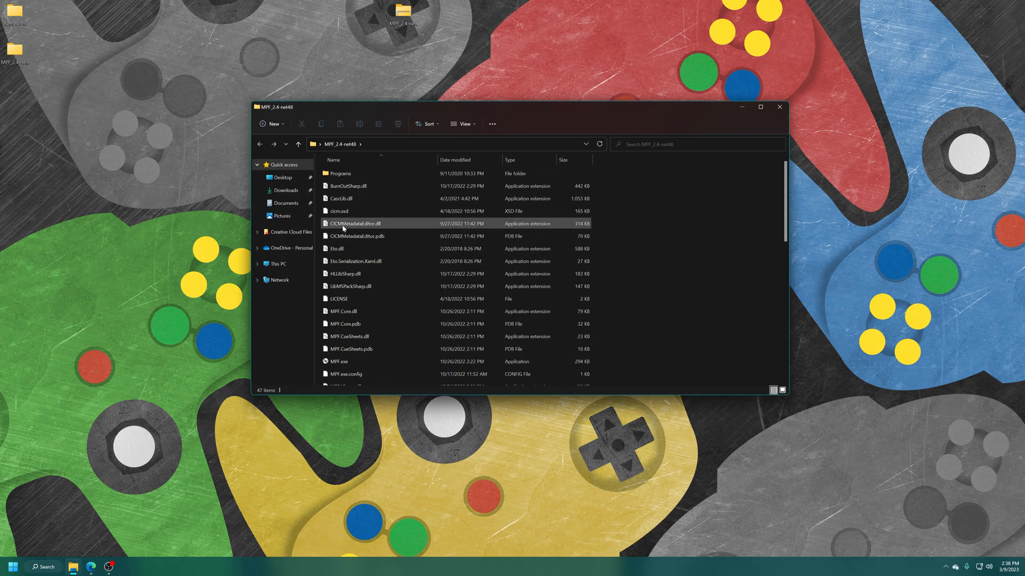
{"action": "left_click", "coordinate": [340, 362]}
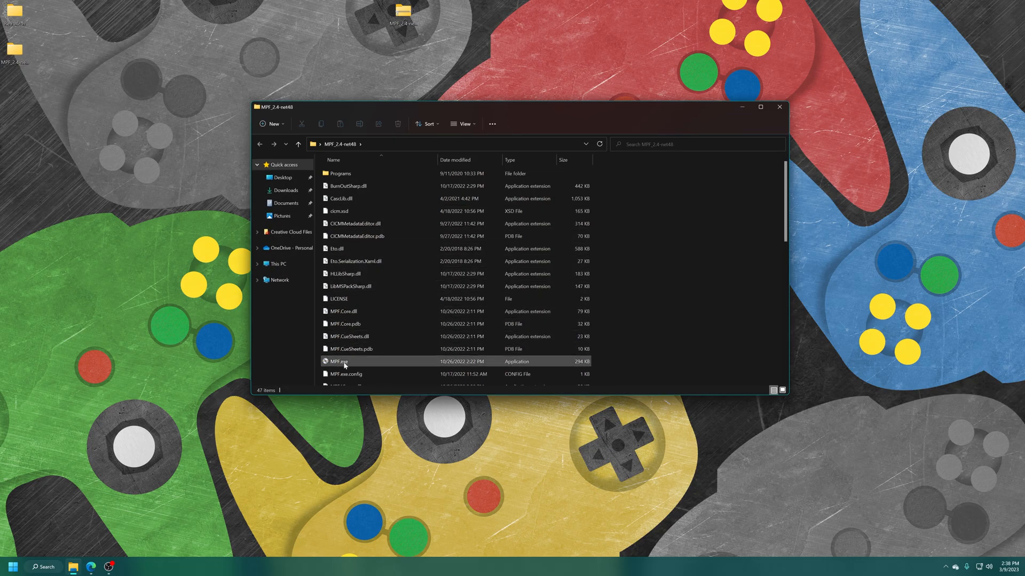
Step: Launch MPF.exe and choose Sony PlayStation 2 from the System list
{"action": "double_click", "coordinate": [338, 362]}
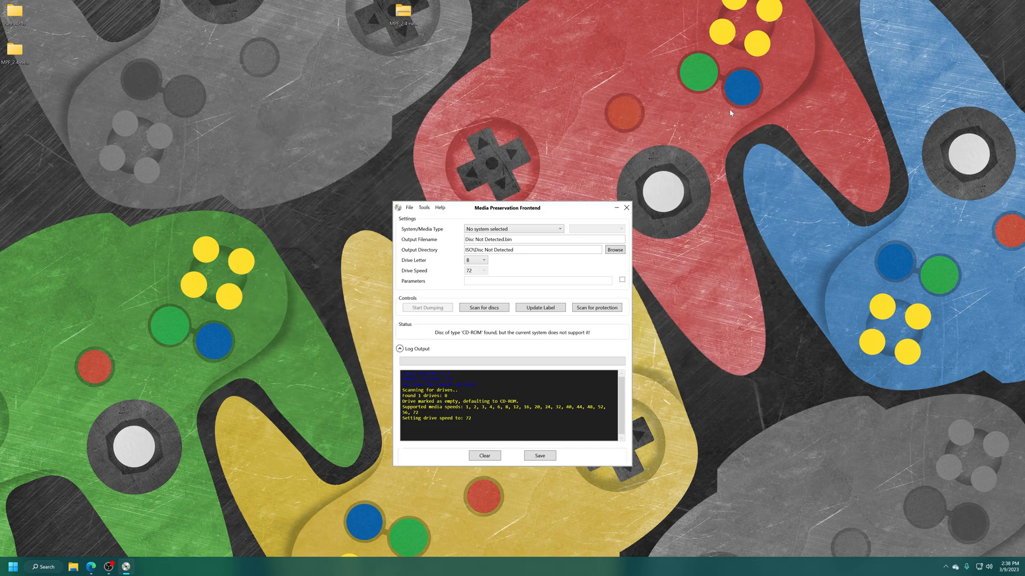
{"action": "left_click", "coordinate": [513, 228]}
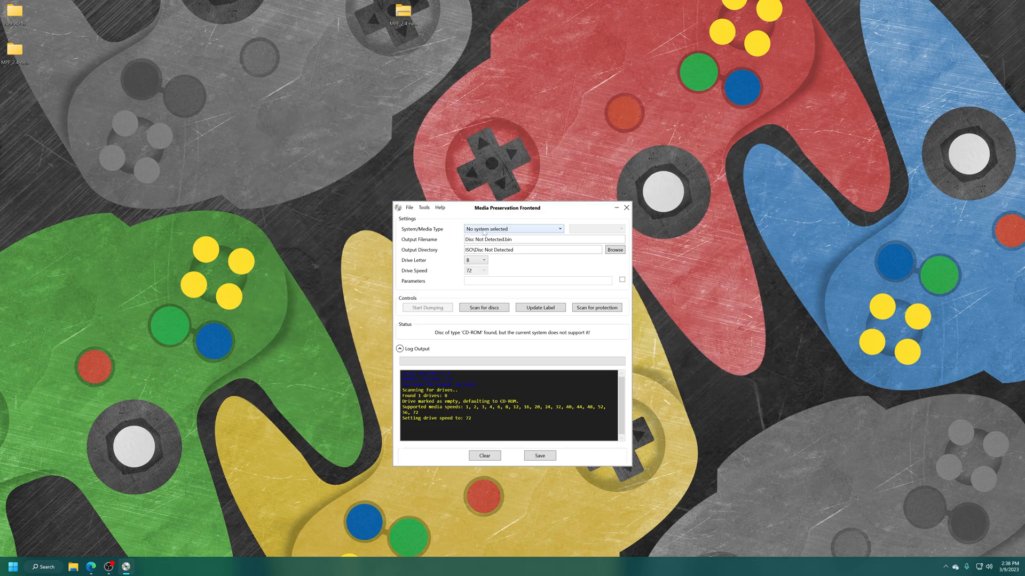
{"action": "left_click", "coordinate": [514, 228]}
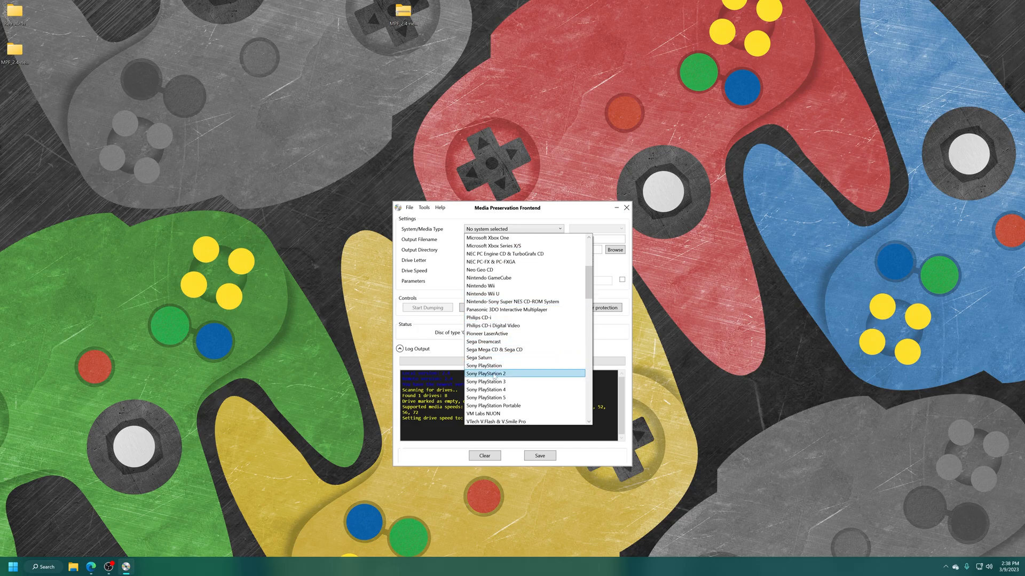
{"action": "left_click", "coordinate": [486, 373]}
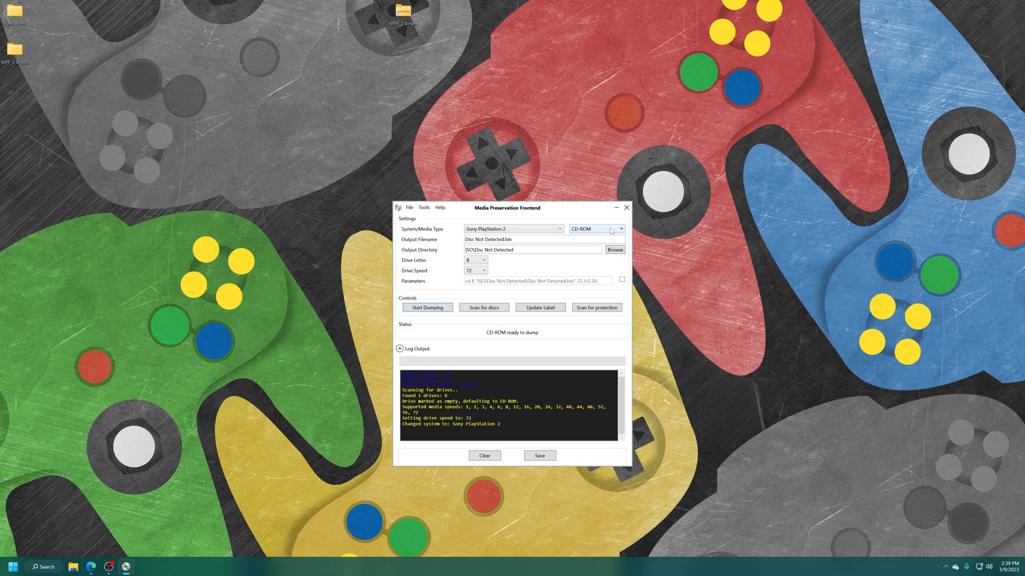
Step: Switch the media type from CD-ROM to DVD-ROM
{"action": "left_click", "coordinate": [595, 228]}
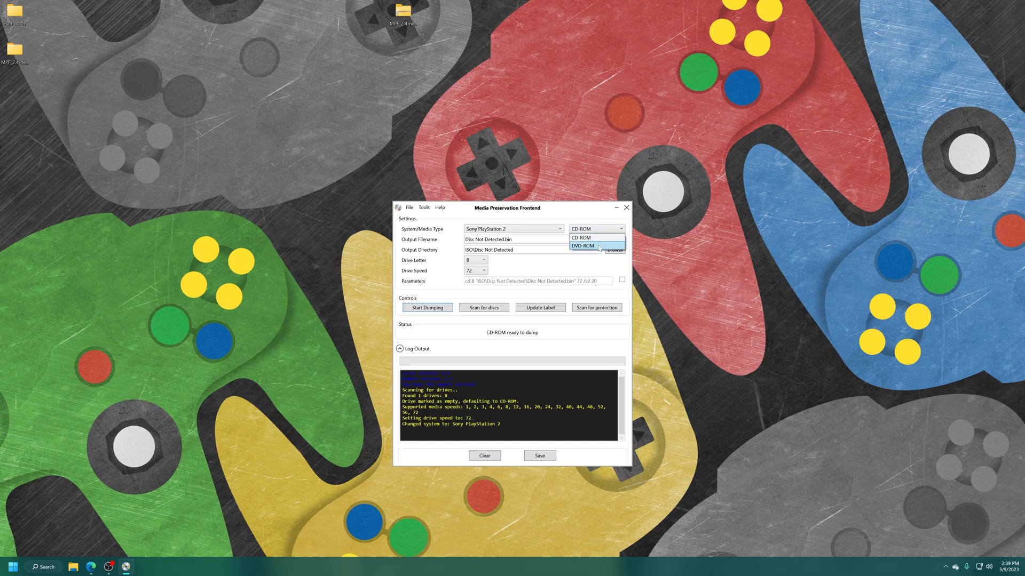
{"action": "left_click", "coordinate": [582, 246]}
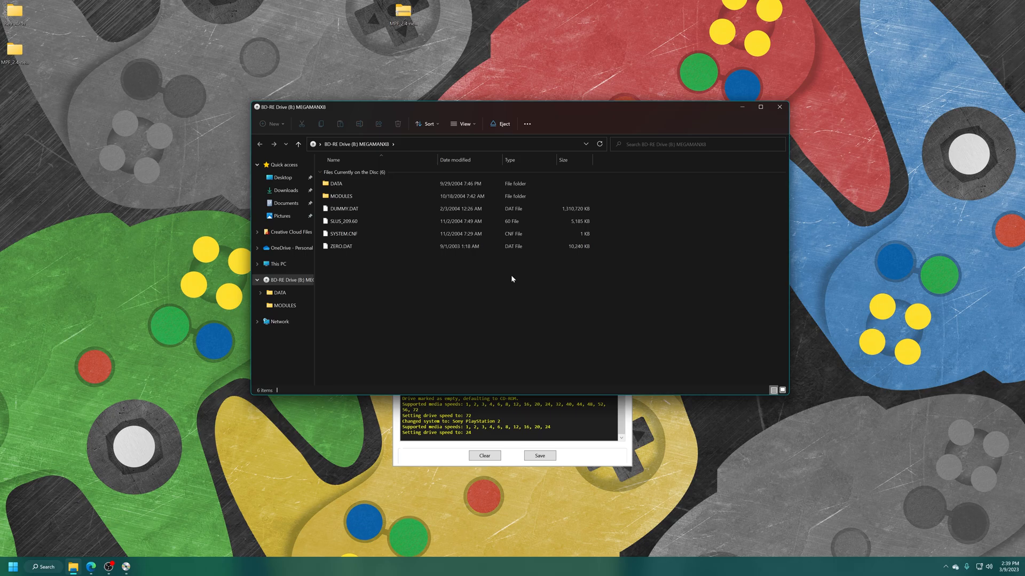
{"action": "mouse_move", "coordinate": [769, 121]}
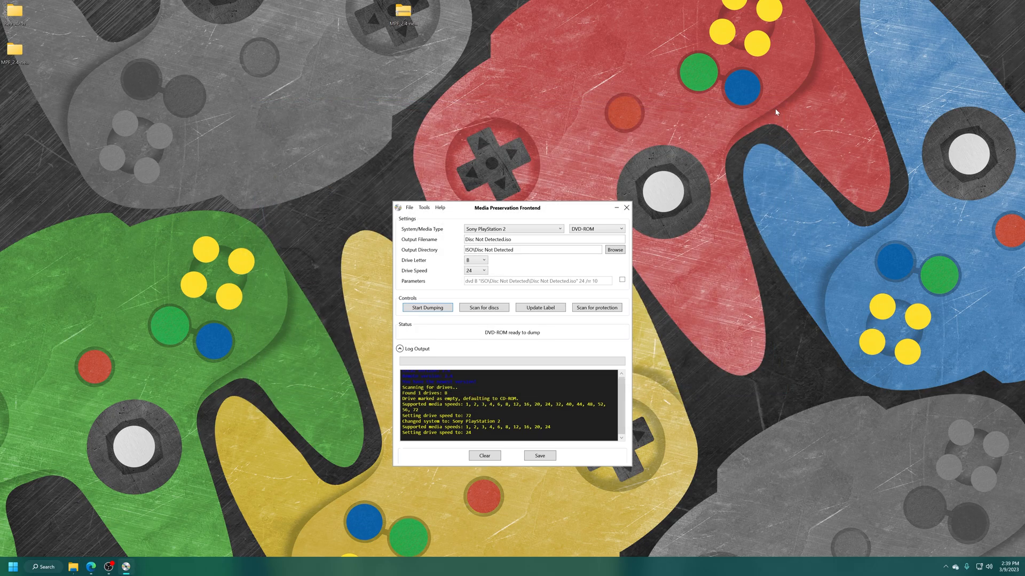
{"action": "mouse_move", "coordinate": [470, 302]}
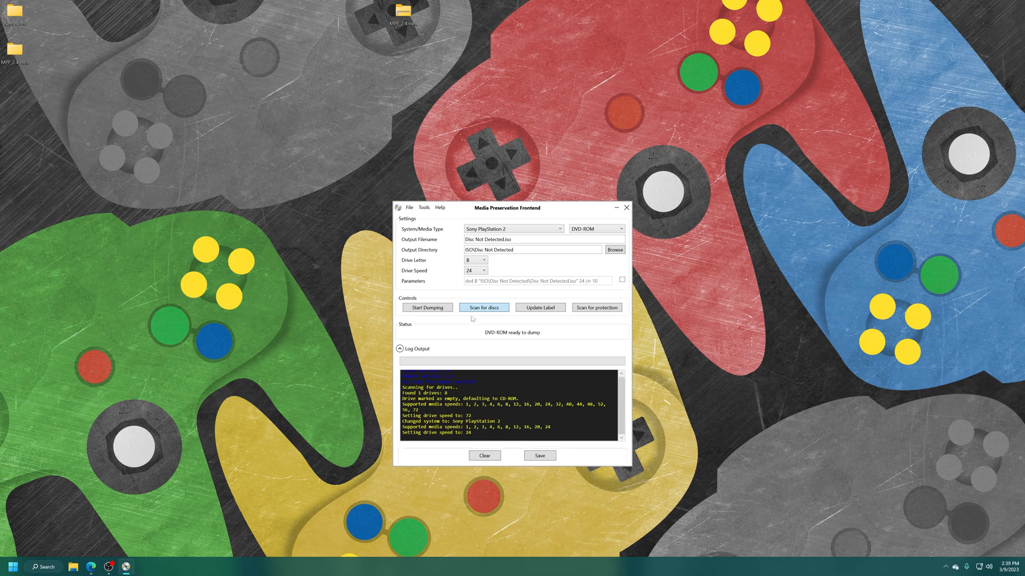
Step: Scan for the inserted disc, keep the output folder, name the output Mega Man X8.iso and check drive speeds
{"action": "left_click", "coordinate": [482, 308]}
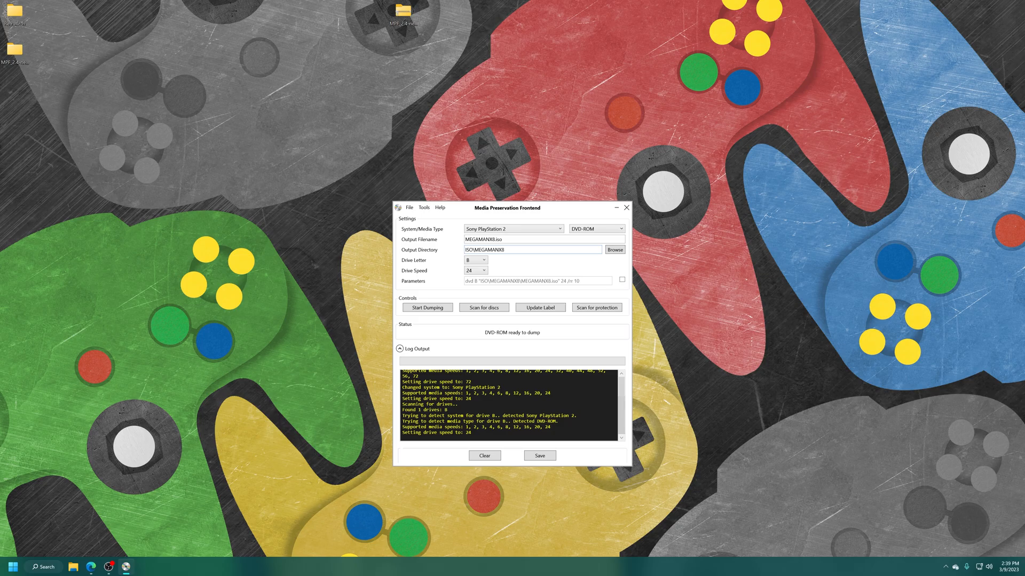
{"action": "left_click", "coordinate": [613, 249]}
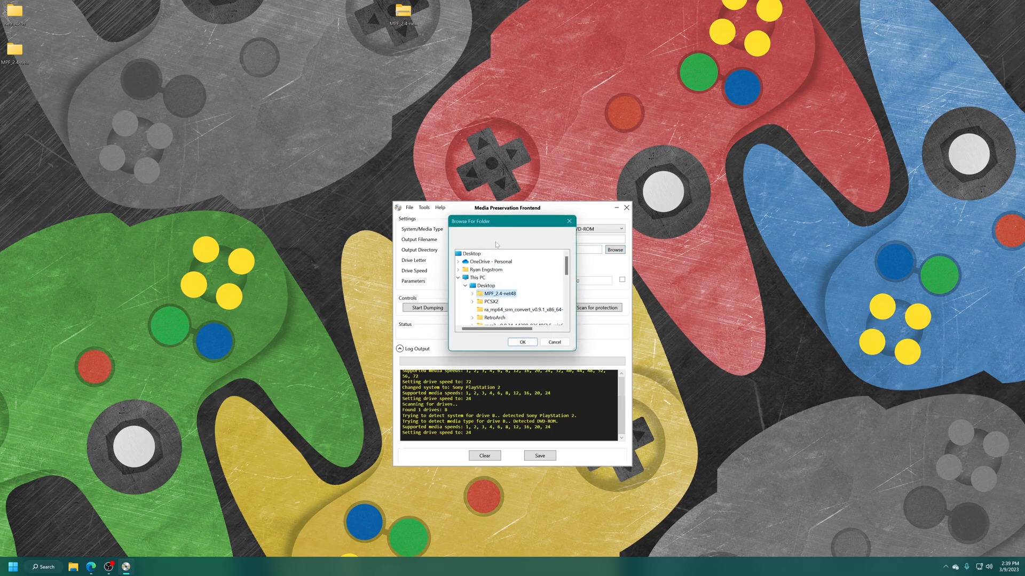
{"action": "left_click", "coordinate": [522, 342]}
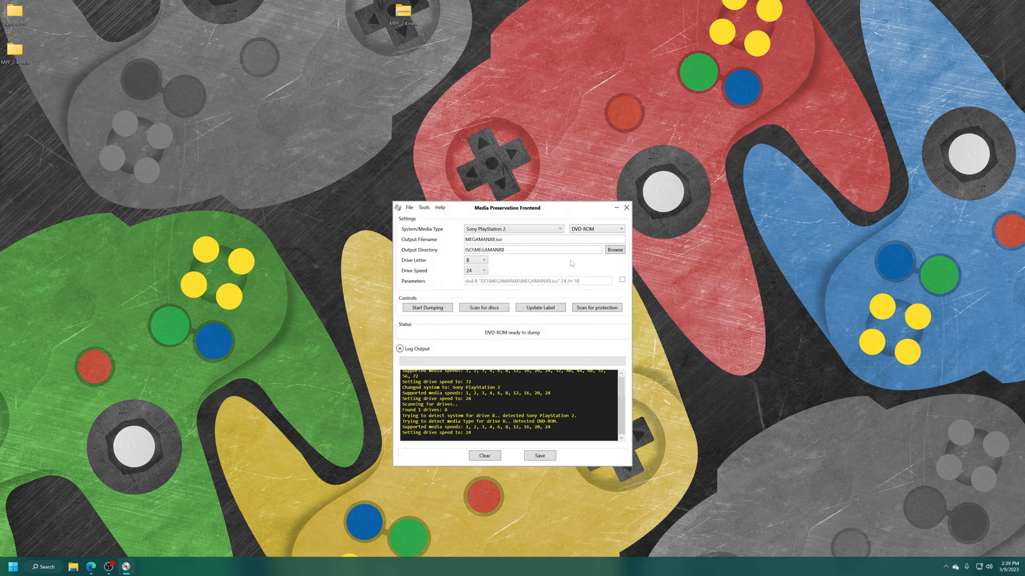
{"action": "double_click", "coordinate": [477, 239]}
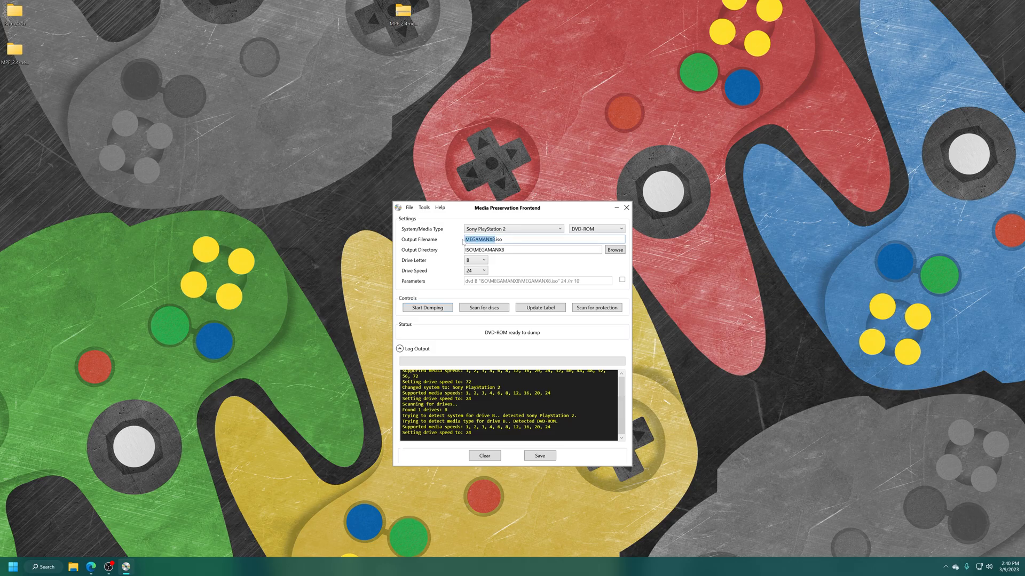
{"action": "type", "text": "Man"}
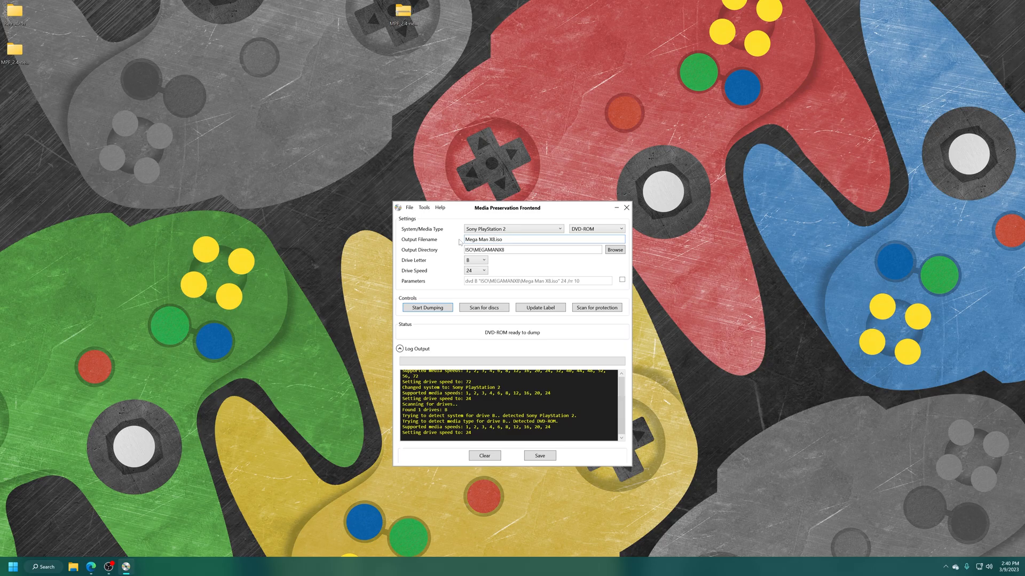
{"action": "mouse_move", "coordinate": [510, 266]}
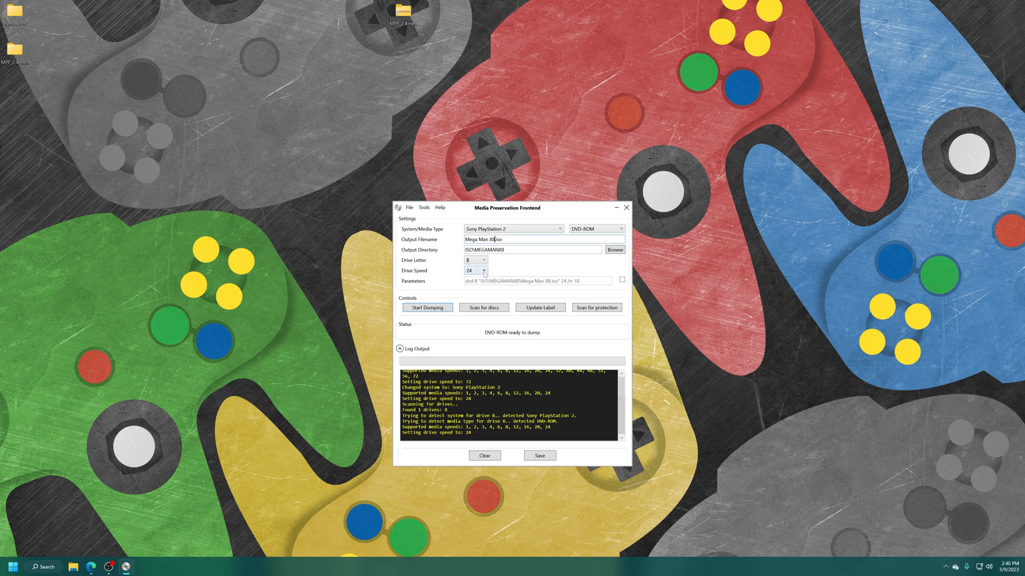
{"action": "left_click", "coordinate": [483, 270]}
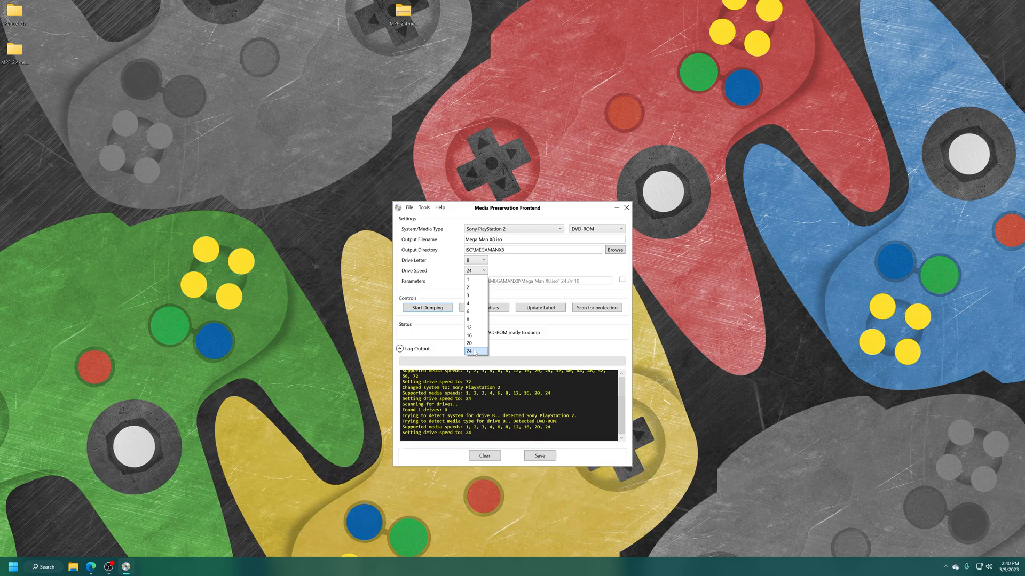
{"action": "mouse_move", "coordinate": [469, 343]}
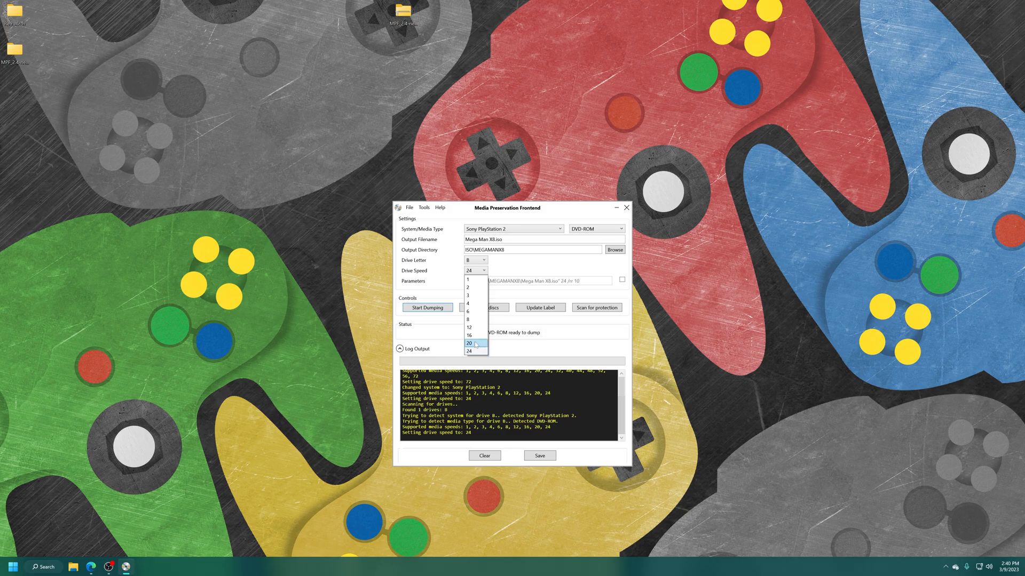
{"action": "mouse_move", "coordinate": [470, 287]}
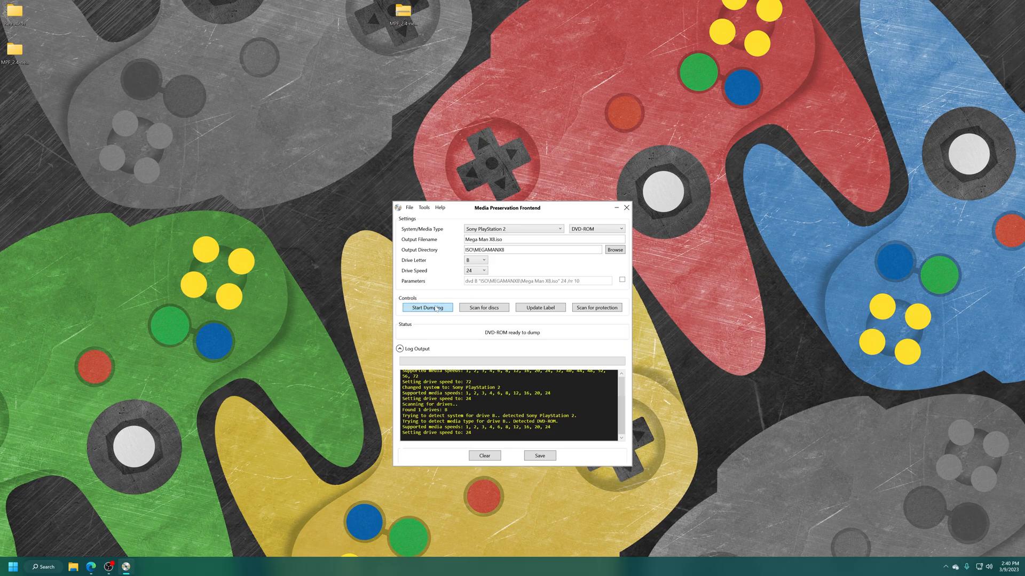
Step: Start dumping, acknowledge the eject message and cancel the Disc Information dialog
{"action": "left_click", "coordinate": [426, 307]}
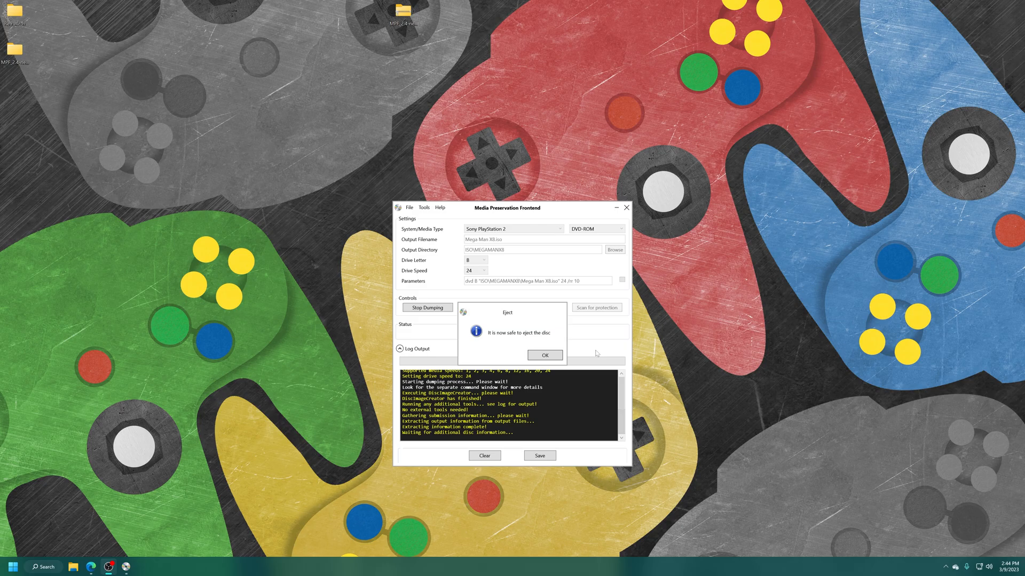
{"action": "left_click", "coordinate": [544, 354]}
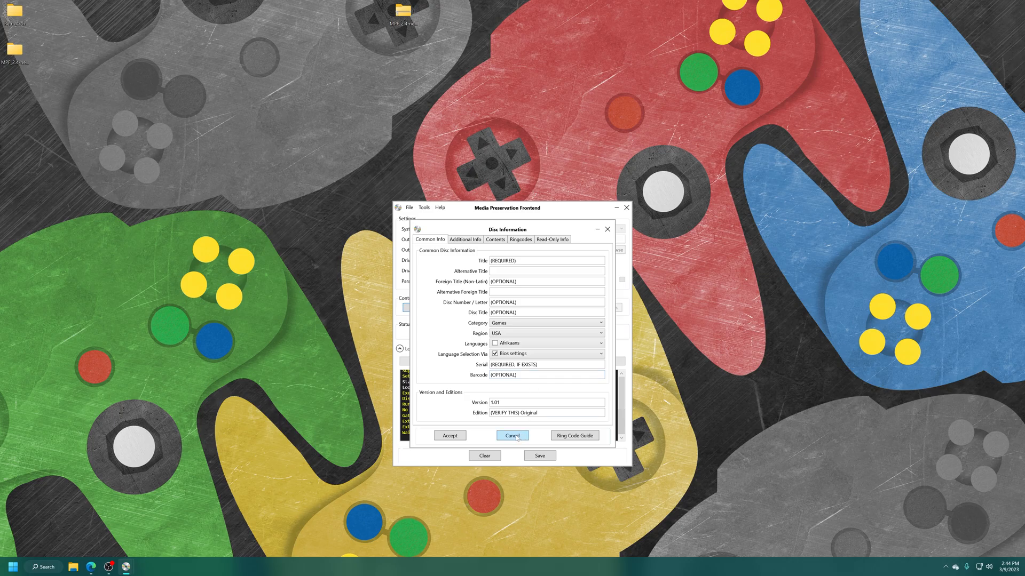
{"action": "left_click", "coordinate": [513, 435]}
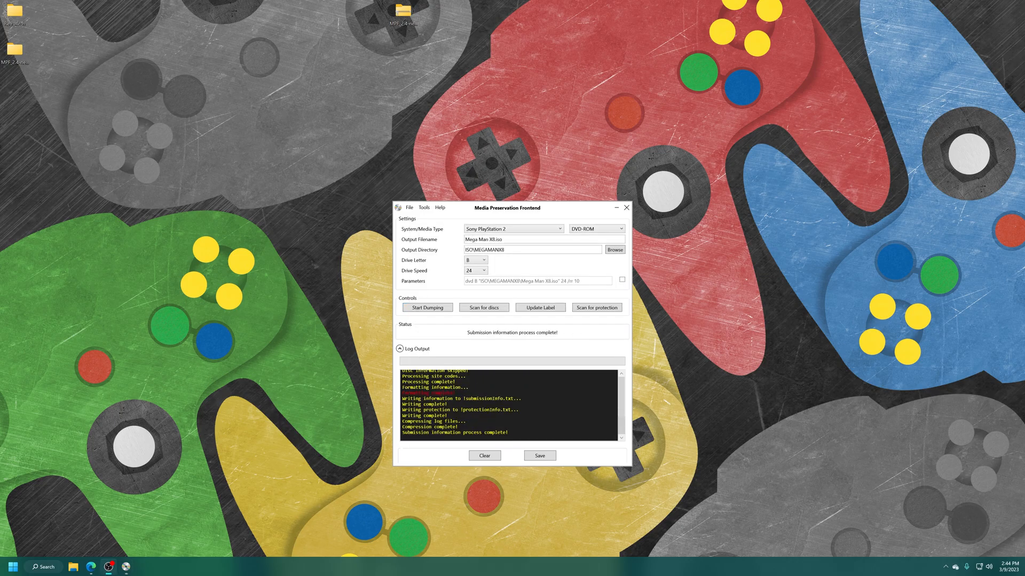
{"action": "mouse_move", "coordinate": [556, 354]}
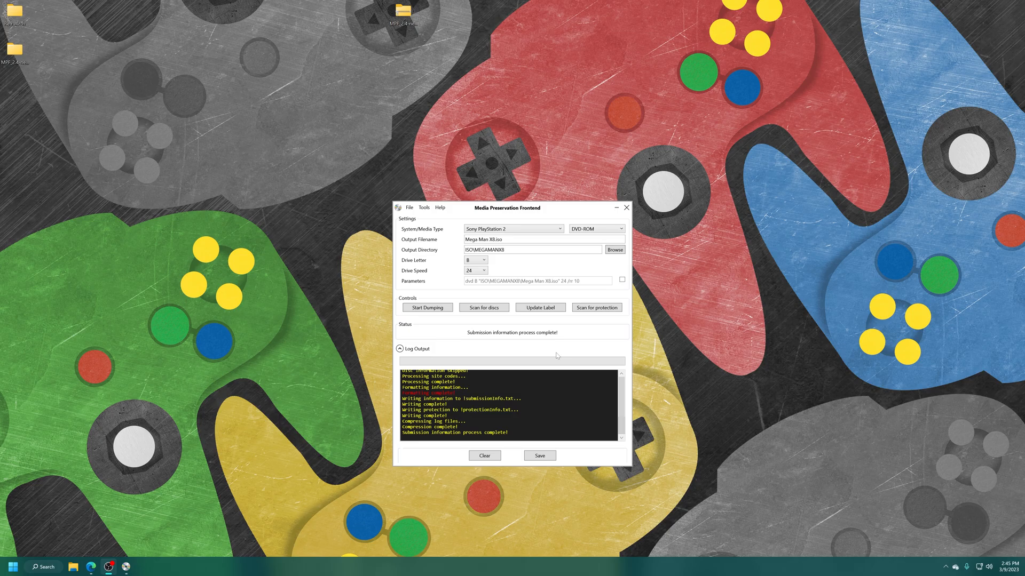
{"action": "mouse_move", "coordinate": [423, 276]}
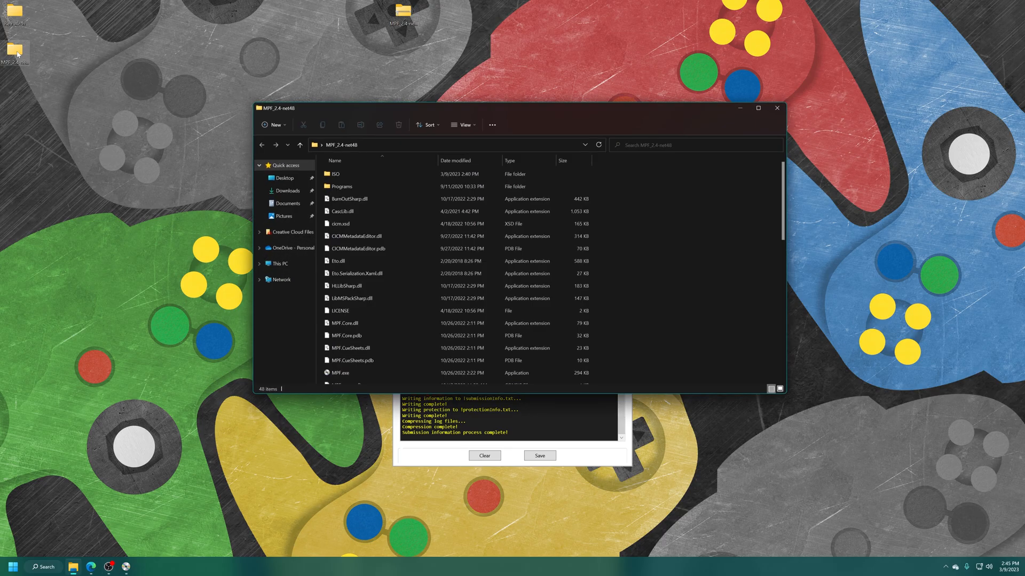
Step: Go into ISO\MEGAMANX8, move Mega Man X8.iso to the desktop and close the Explorer window
{"action": "left_click", "coordinate": [339, 174]}
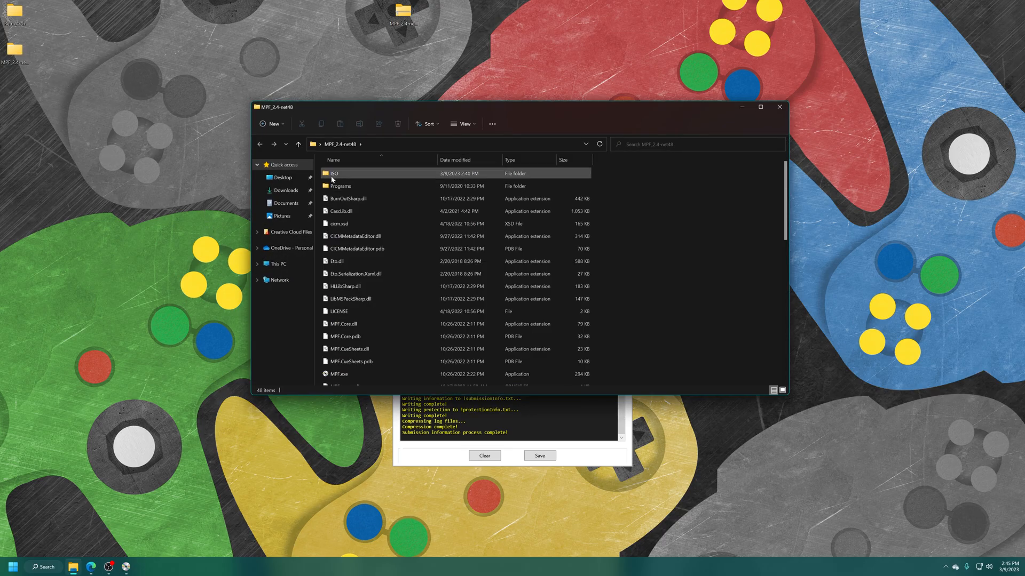
{"action": "double_click", "coordinate": [334, 173]}
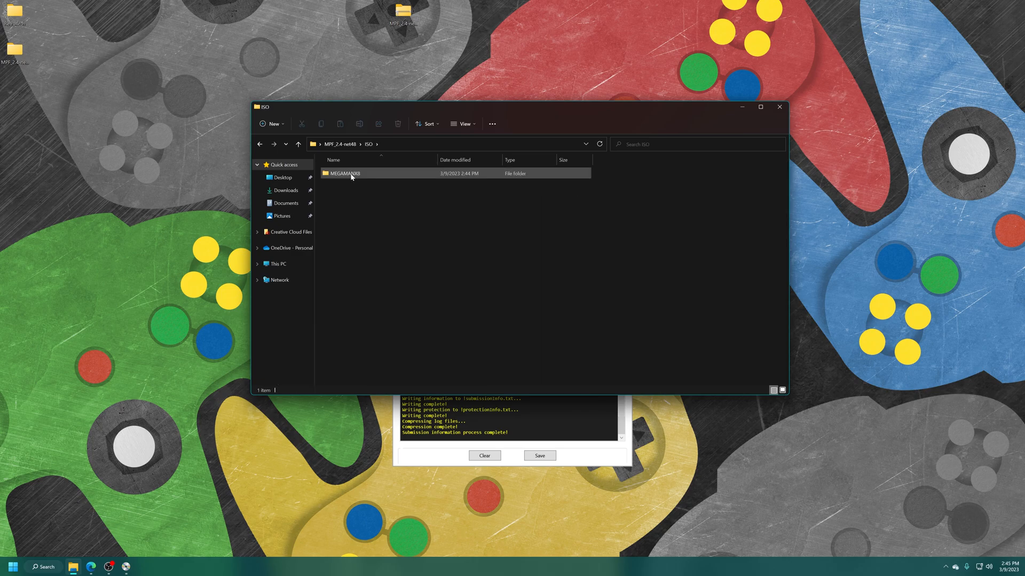
{"action": "double_click", "coordinate": [344, 173]}
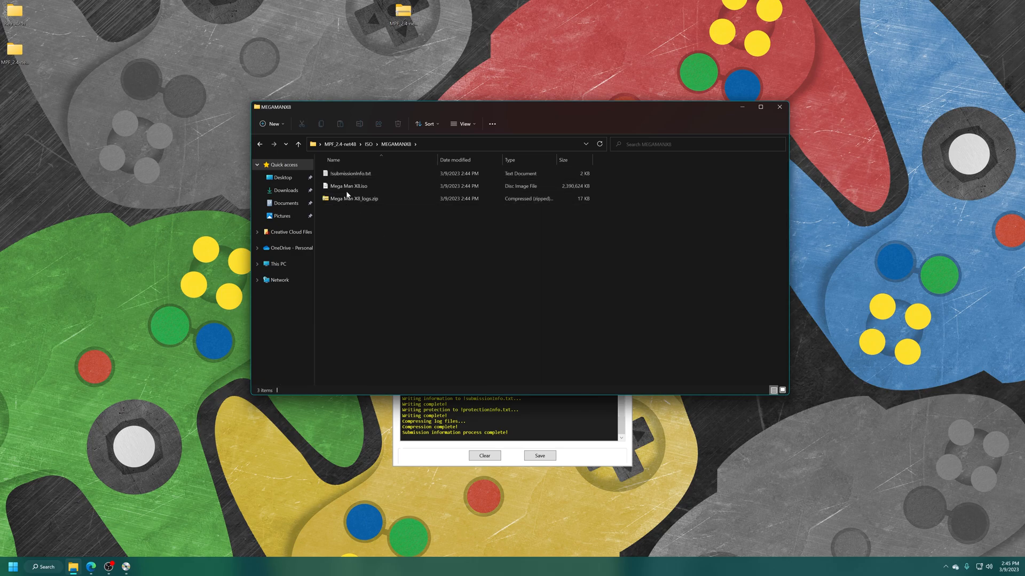
{"action": "left_click", "coordinate": [348, 186]}
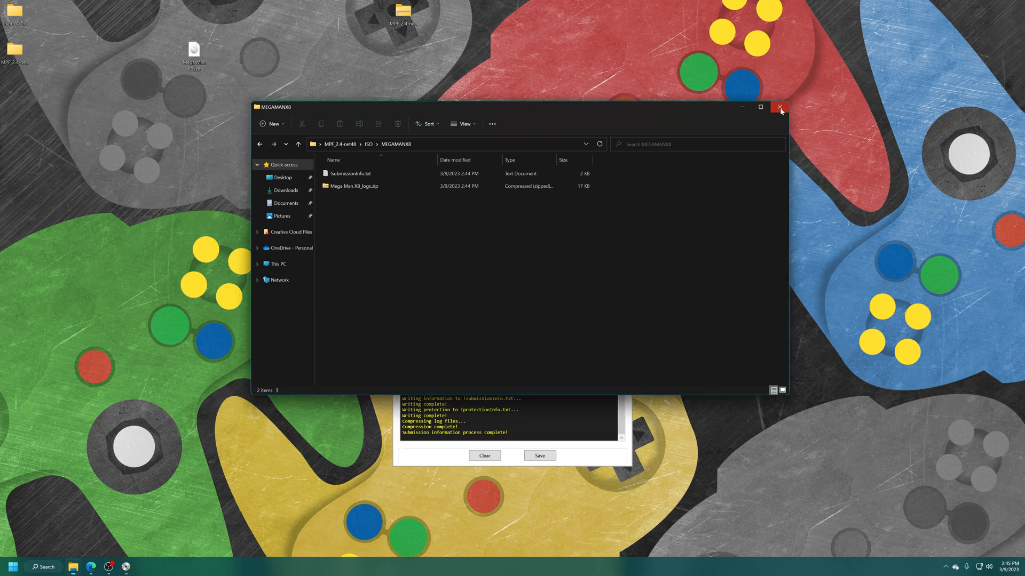
{"action": "left_click", "coordinate": [779, 107]}
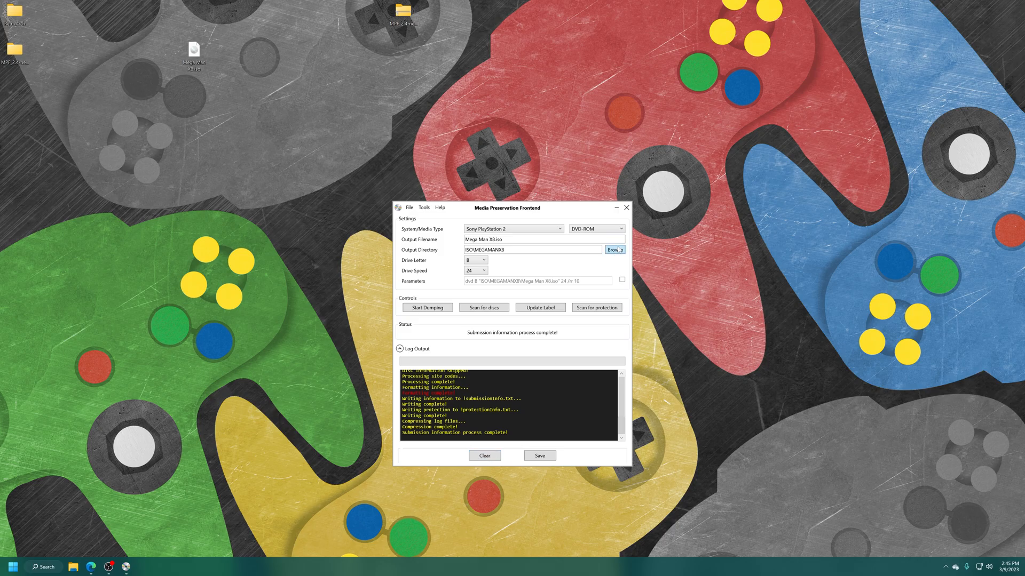
Step: Select Mega Man X8 in PCSX2's game list, try System > Start File, then close the file picker
{"action": "left_click", "coordinate": [616, 208]}
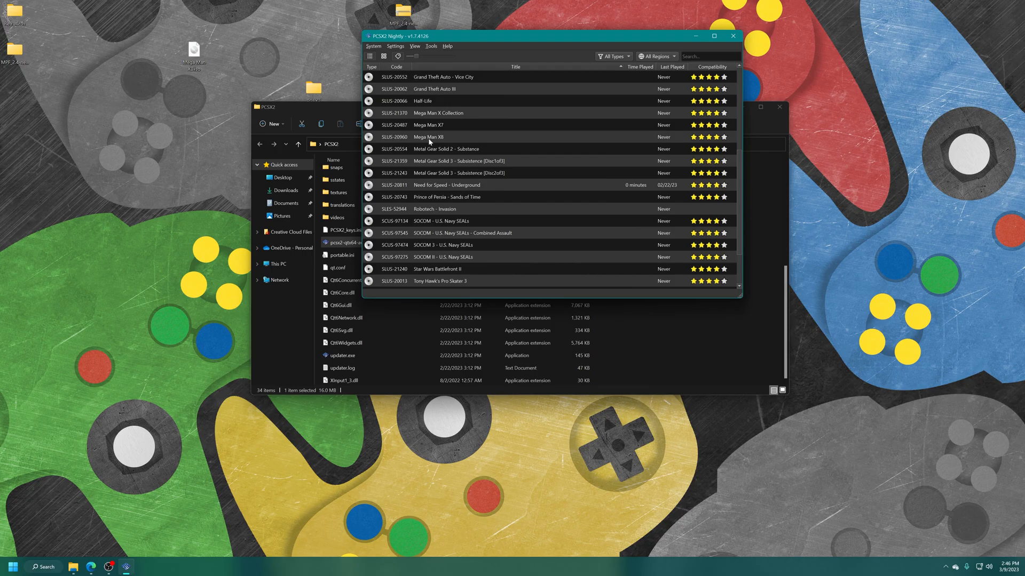
{"action": "left_click", "coordinate": [429, 136]}
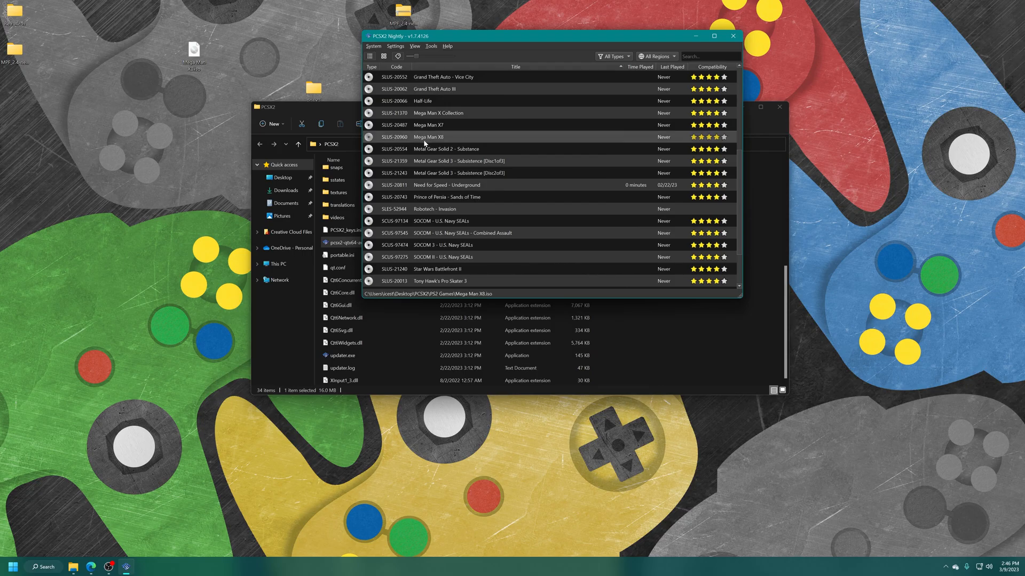
{"action": "left_click", "coordinate": [373, 45]}
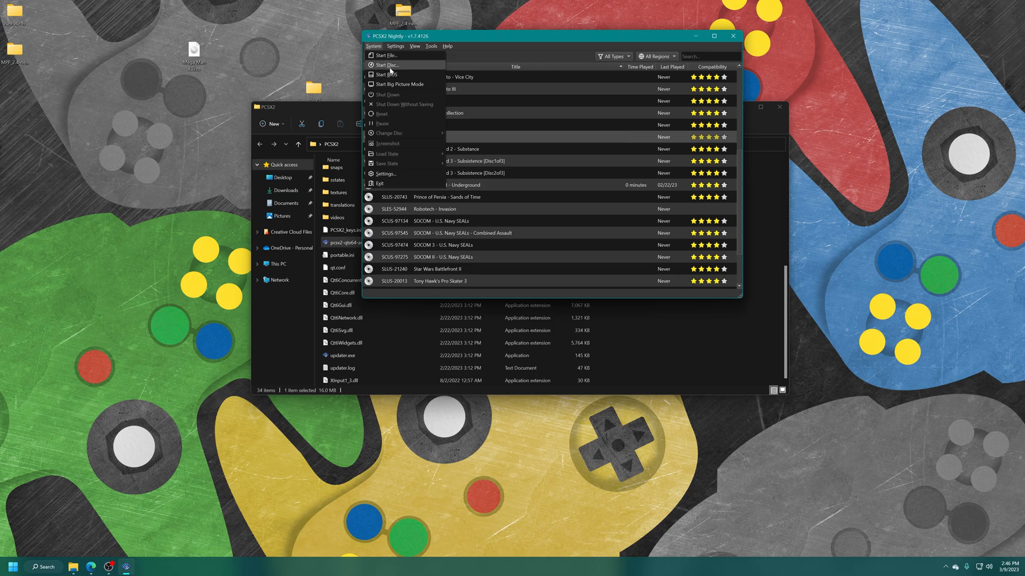
{"action": "left_click", "coordinate": [385, 55]}
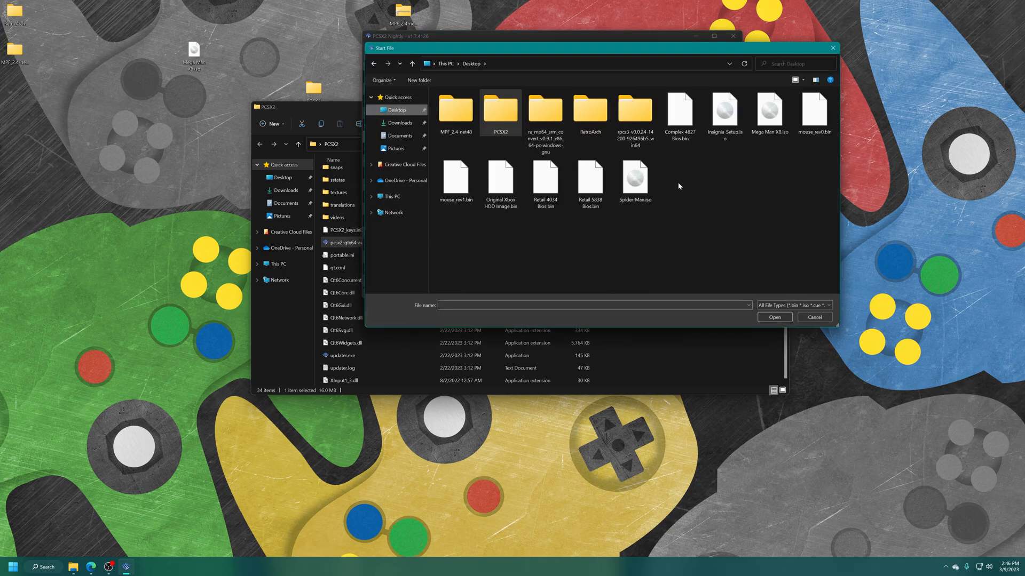
{"action": "left_click", "coordinate": [814, 317]}
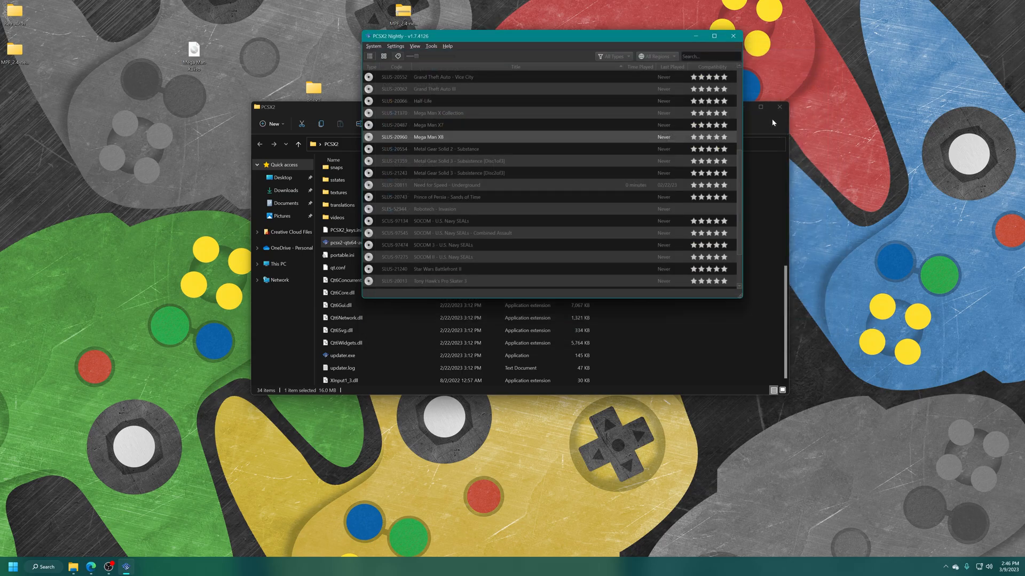